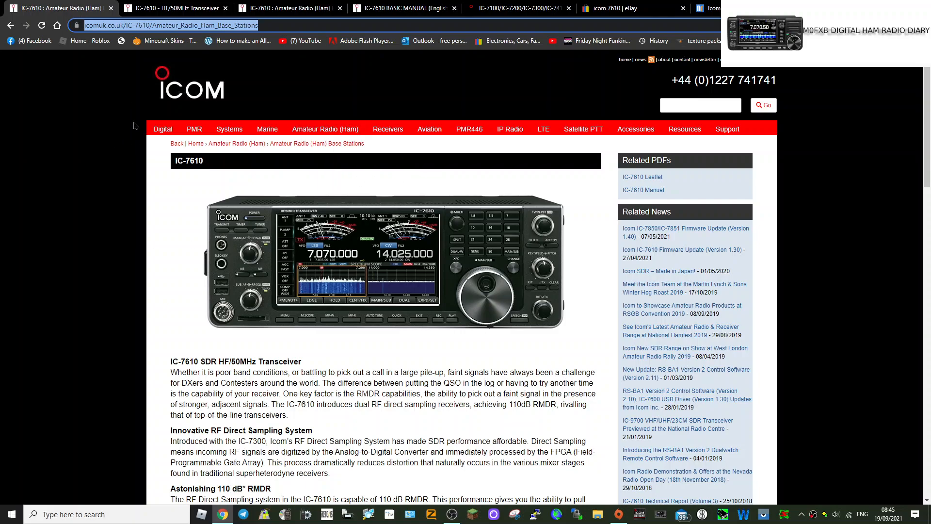
mouse_move(162, 128)
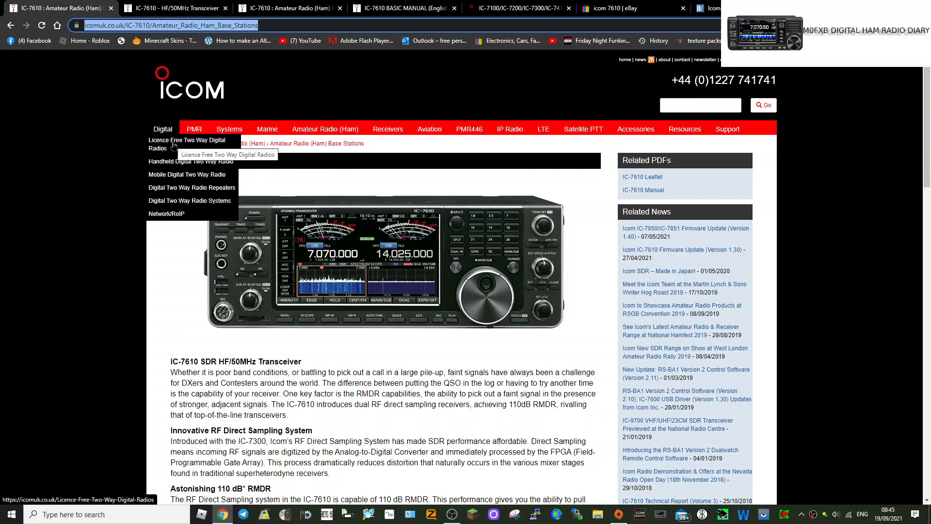
mouse_move(104, 156)
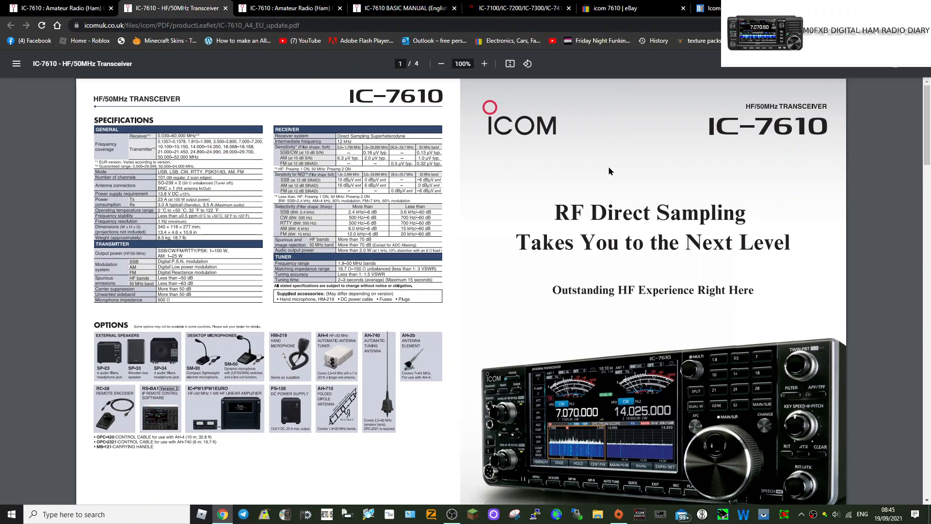
mouse_move(561, 227)
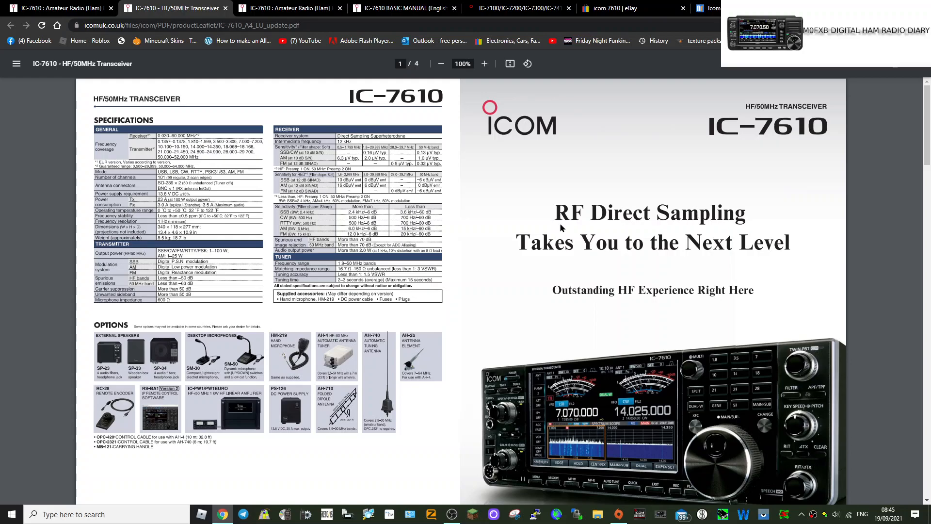
Scroll the IC-7610 leaflet to page 1 with the RF Direct Sampling cover and specifications
scroll("down", 3)
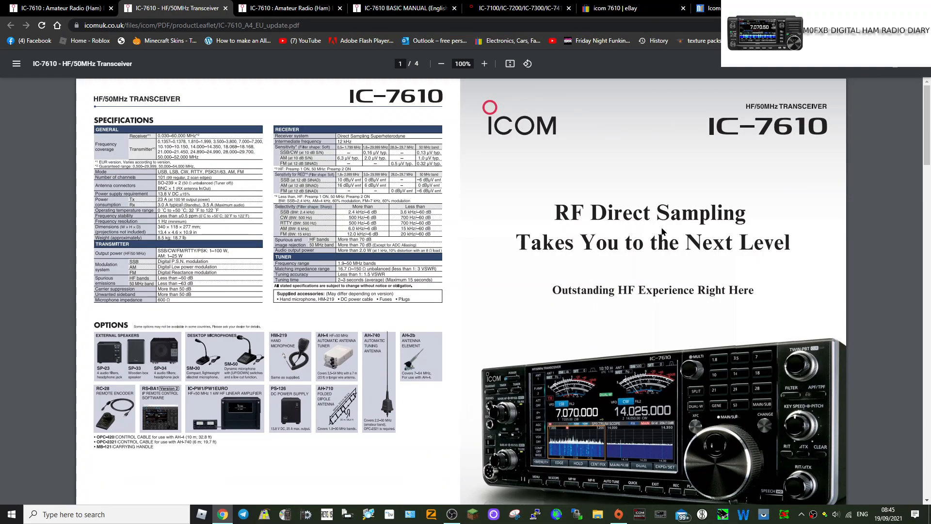
scroll("down", 3)
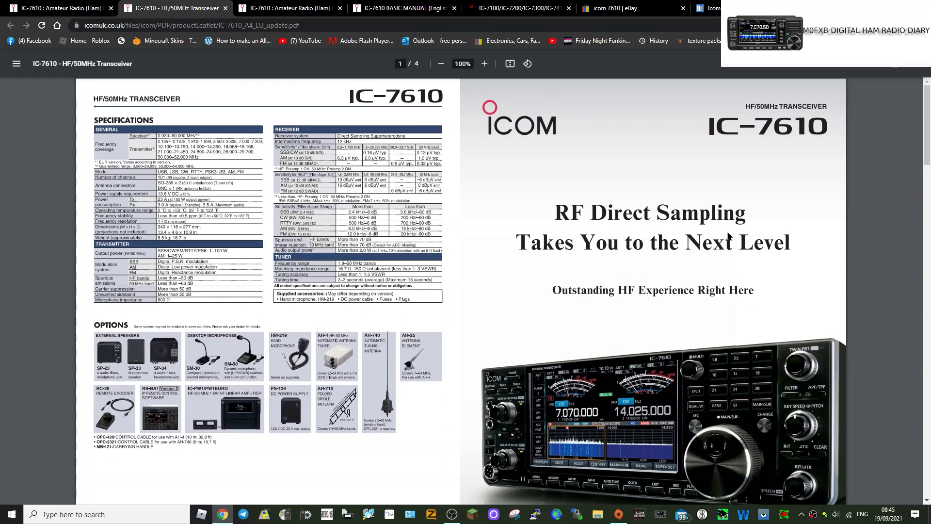
mouse_move(725, 239)
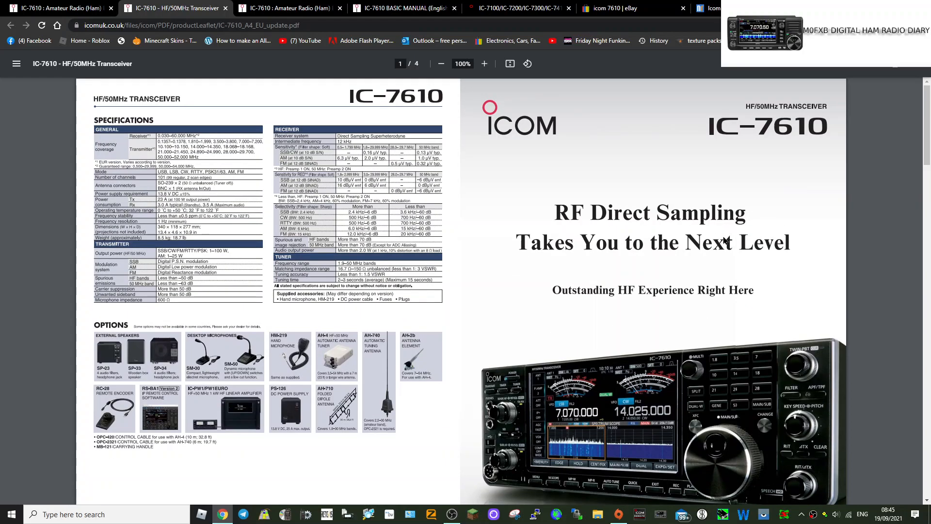
Scroll the leaflet to page 2's full-size front panel above Superior Receiver Performance
scroll("down", 3)
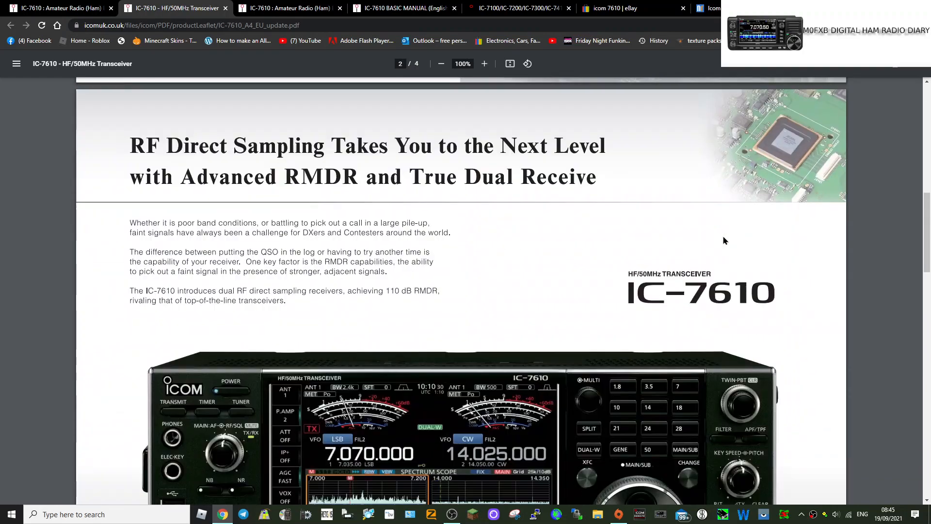
scroll("down", 3)
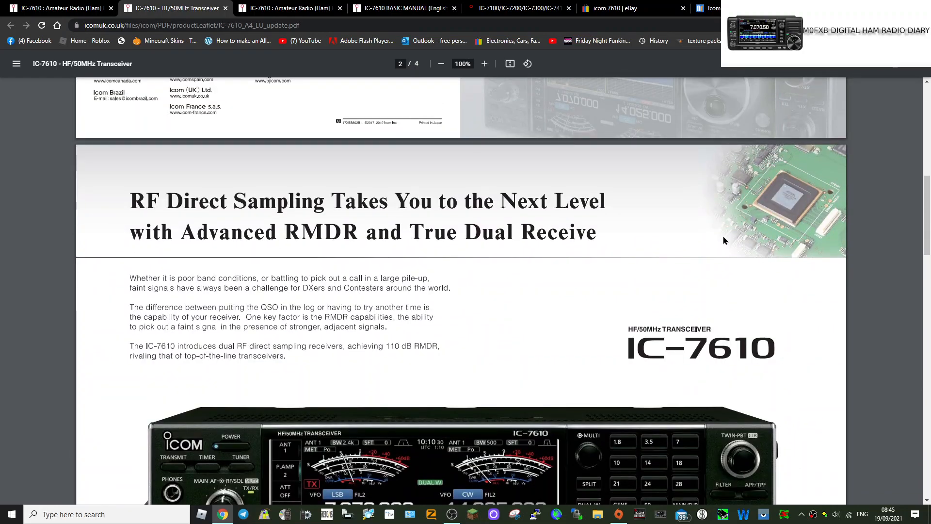
scroll("down", 3)
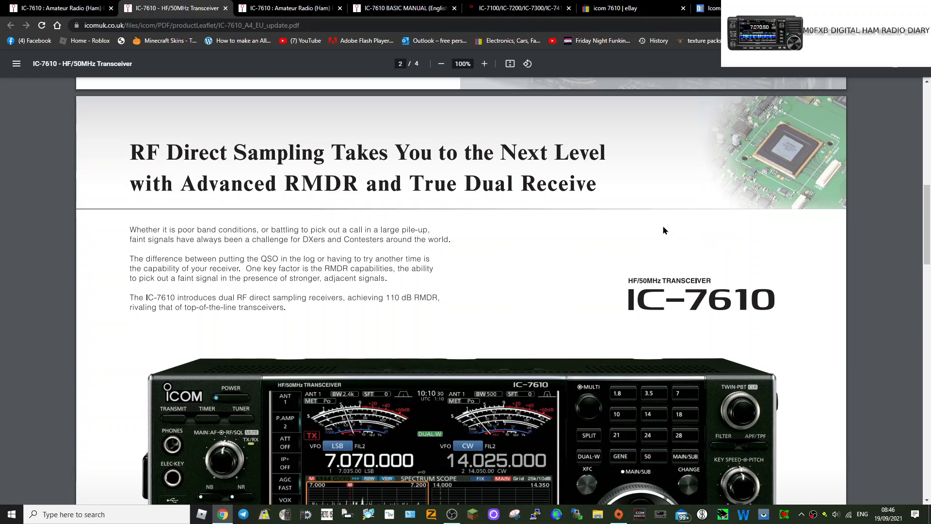
scroll("down", 3)
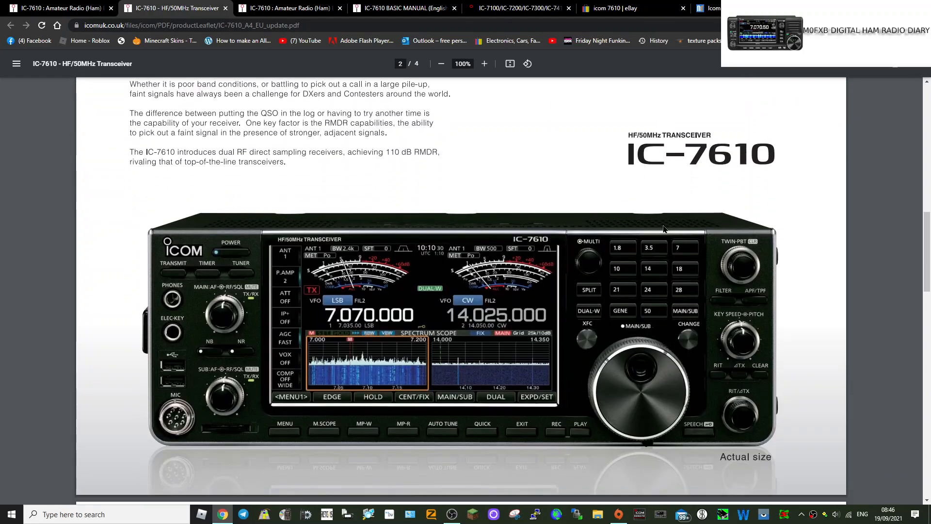
scroll("down", 3)
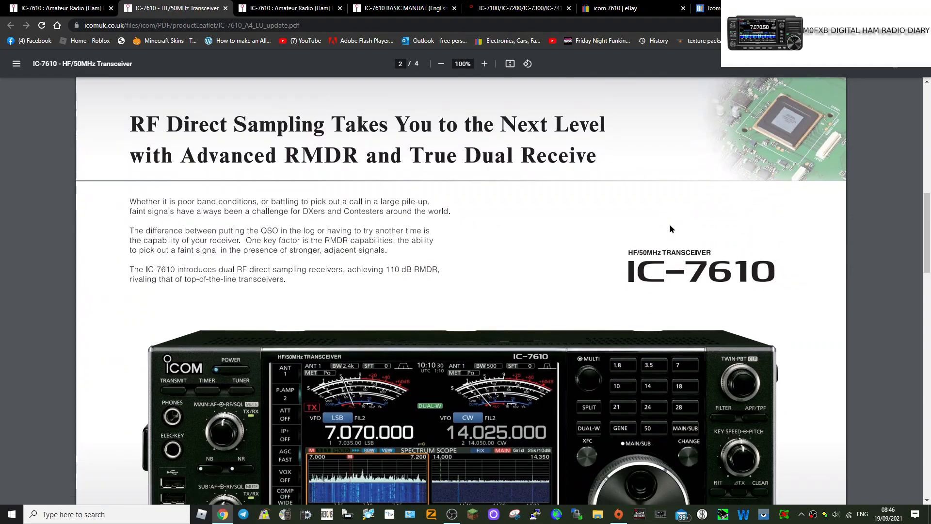
scroll("down", 3)
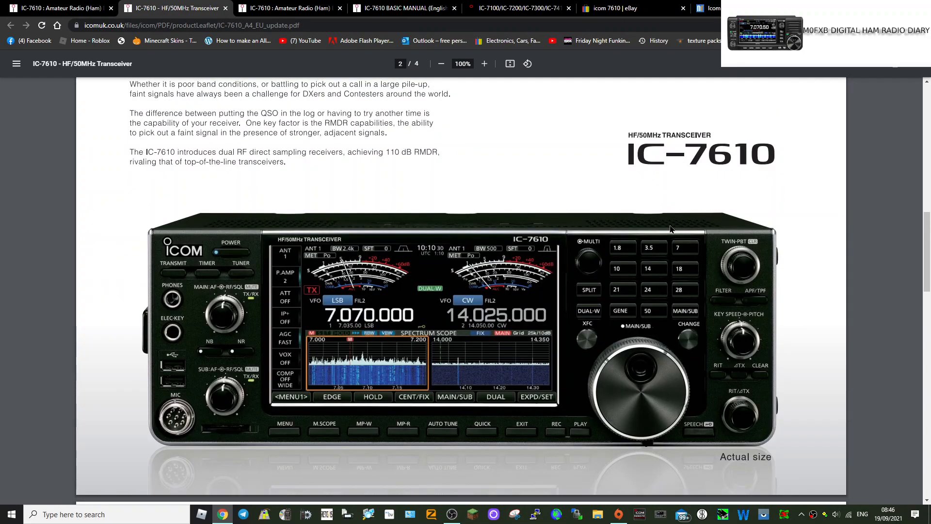
mouse_move(688, 208)
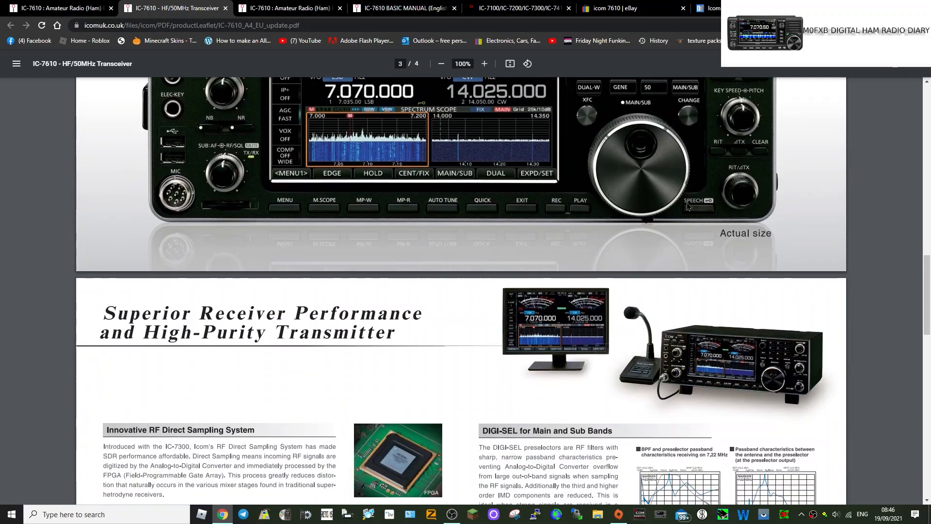
scroll("down", 3)
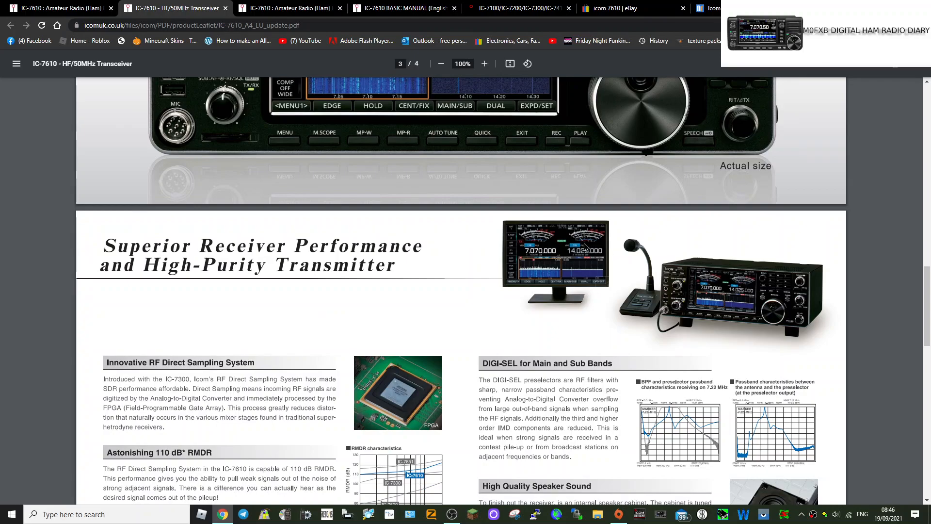
scroll("down", 3)
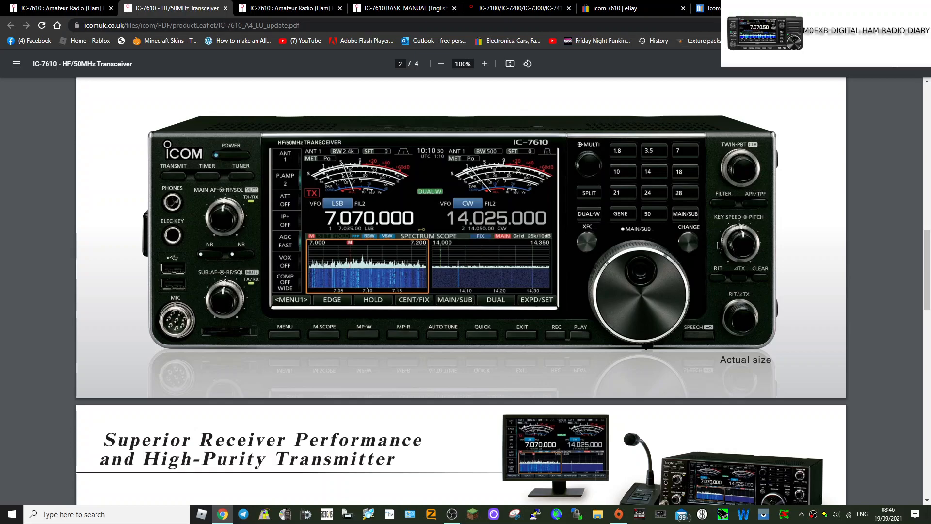
mouse_move(682, 246)
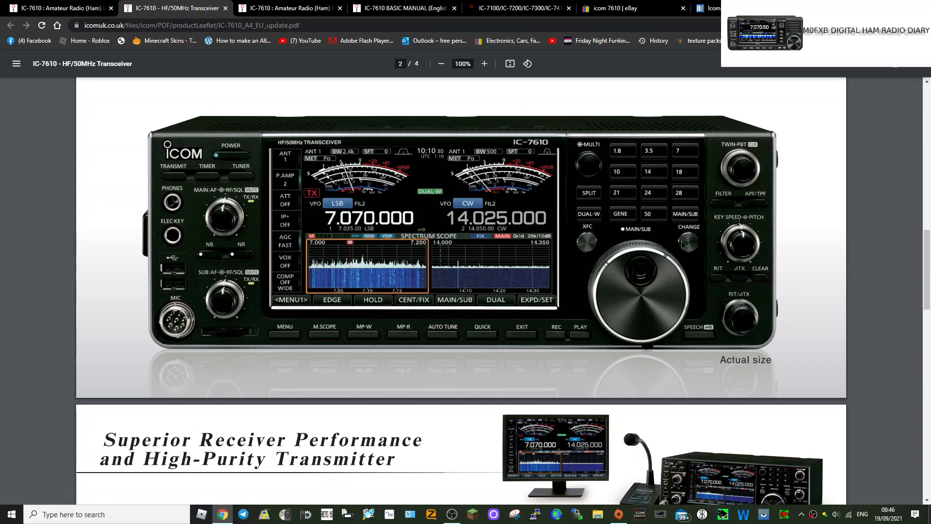
mouse_move(640, 172)
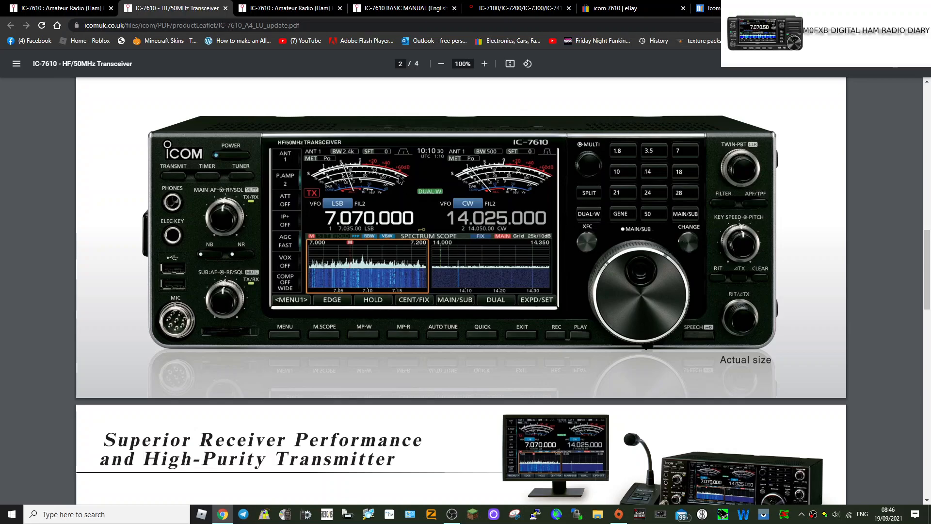
mouse_move(512, 167)
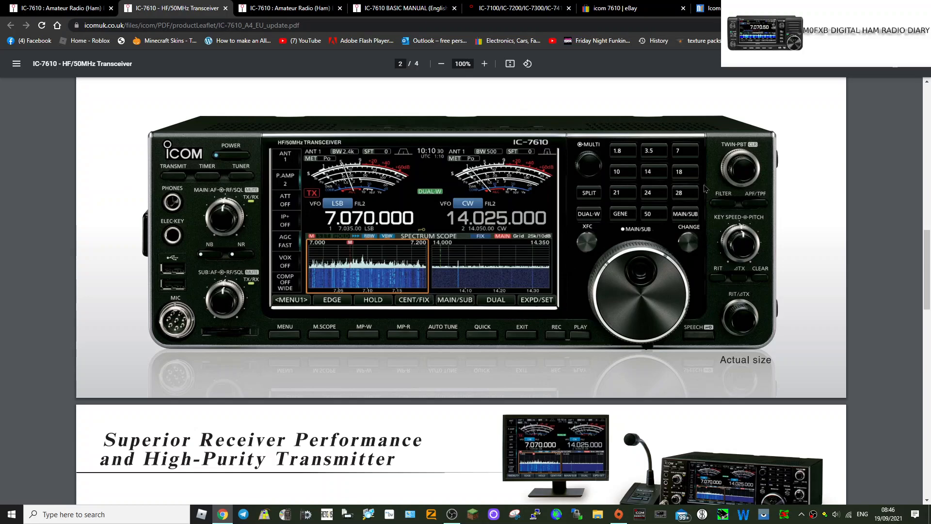
mouse_move(606, 132)
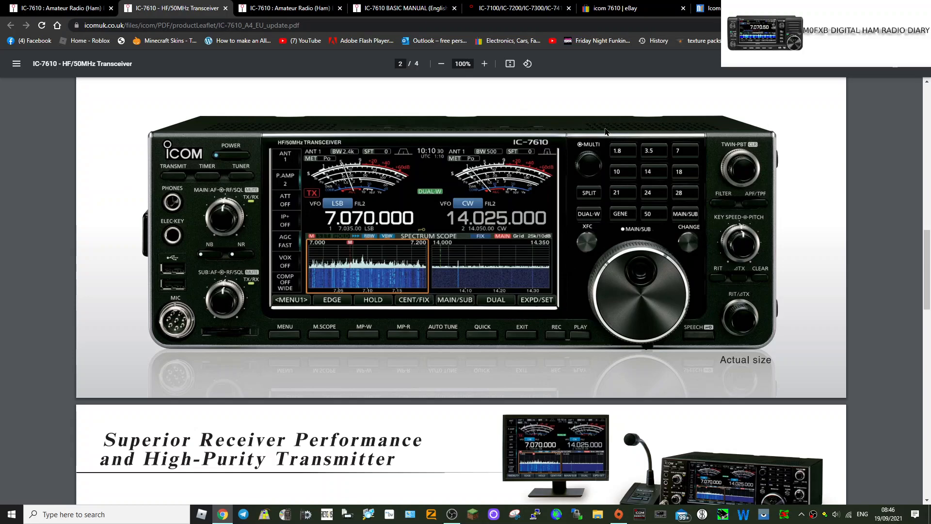
mouse_move(211, 272)
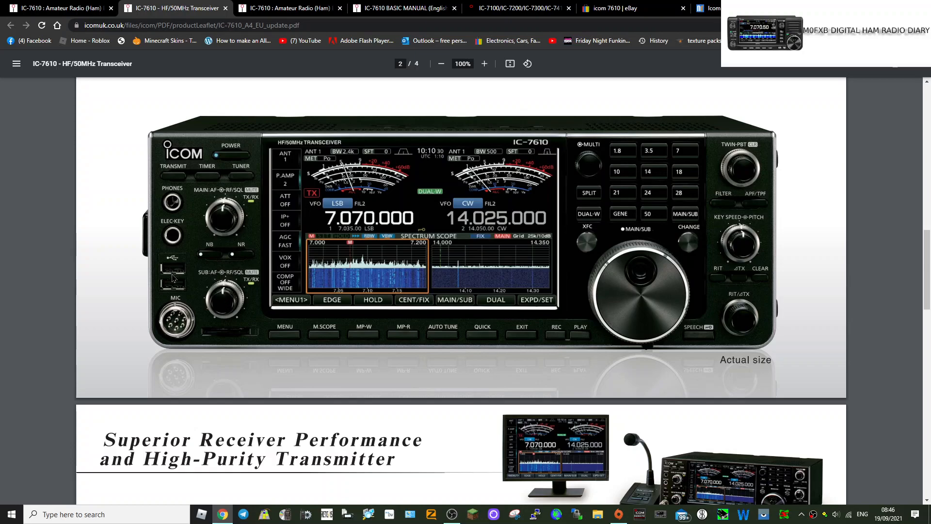
mouse_move(238, 334)
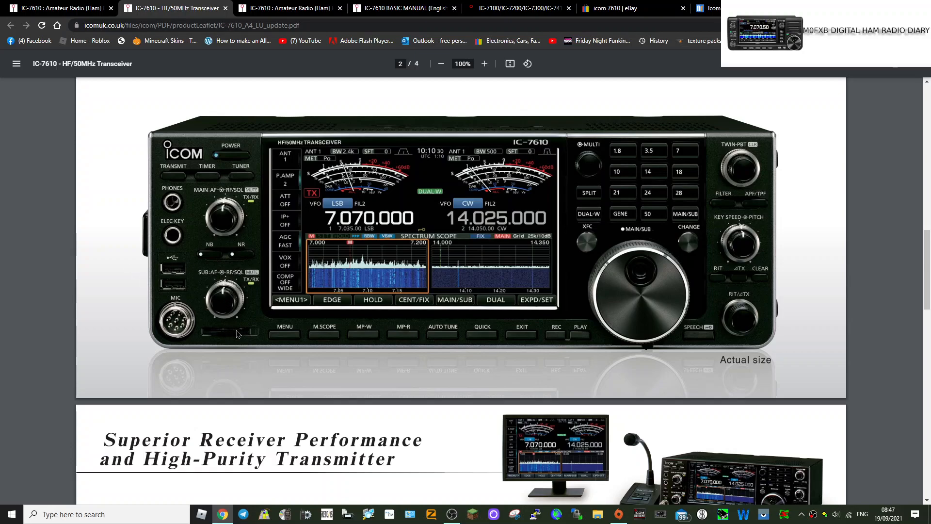
mouse_move(250, 325)
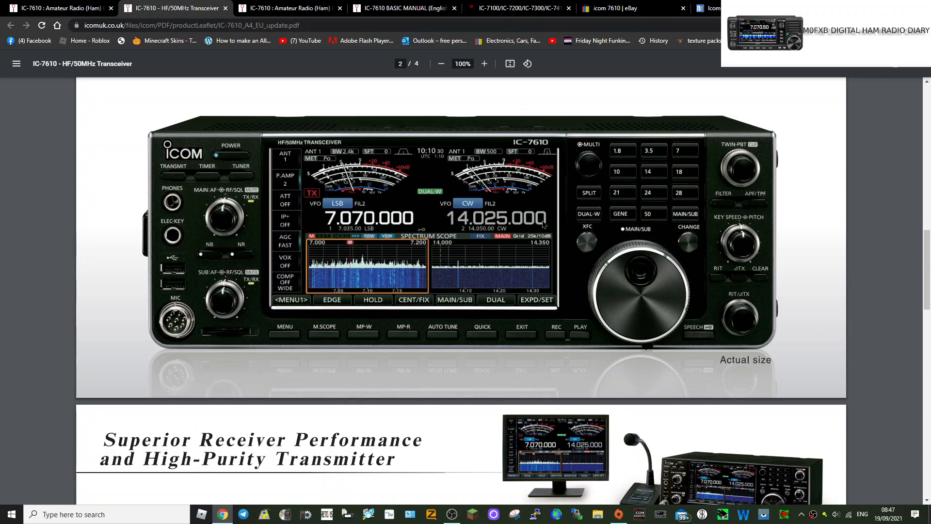
mouse_move(542, 209)
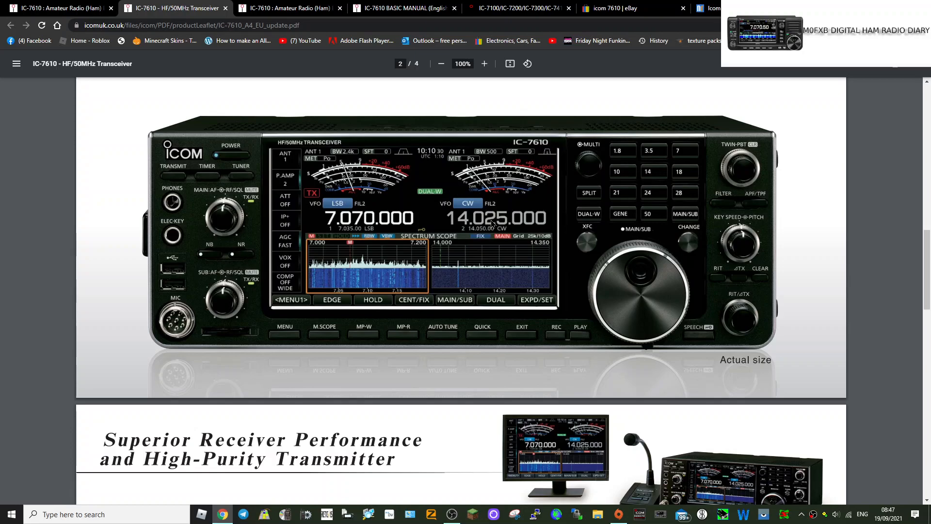
mouse_move(336, 267)
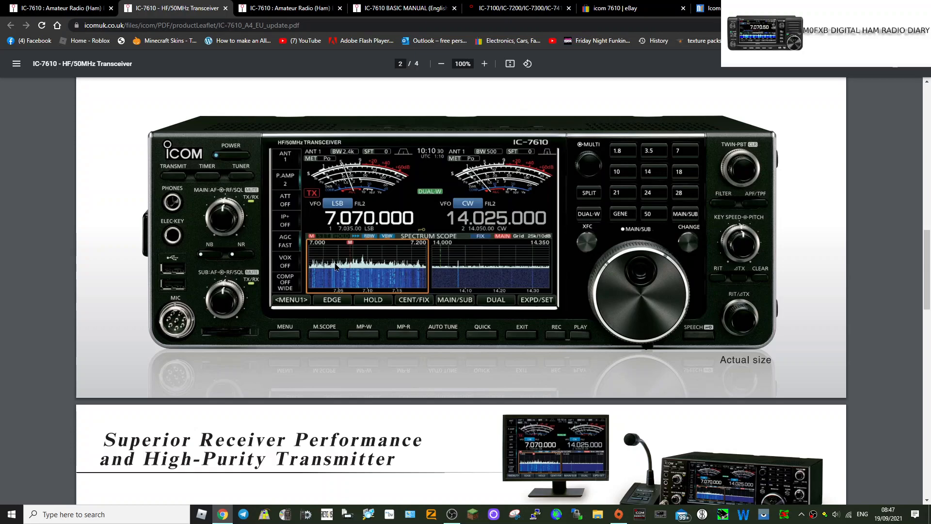
mouse_move(390, 260)
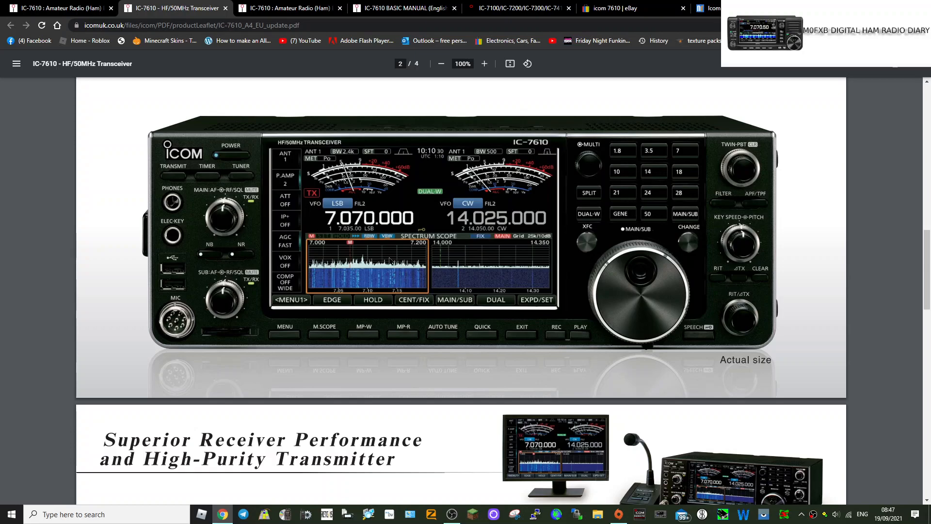
mouse_move(728, 236)
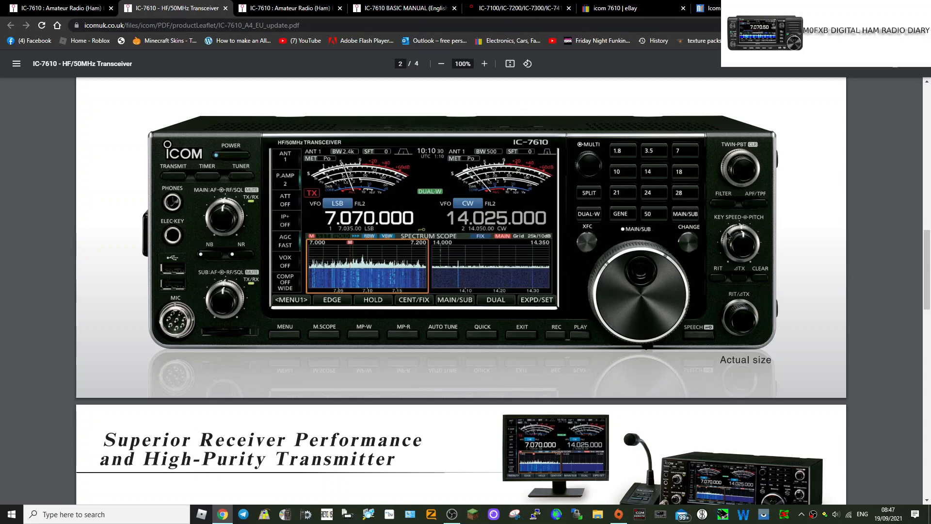
mouse_move(629, 166)
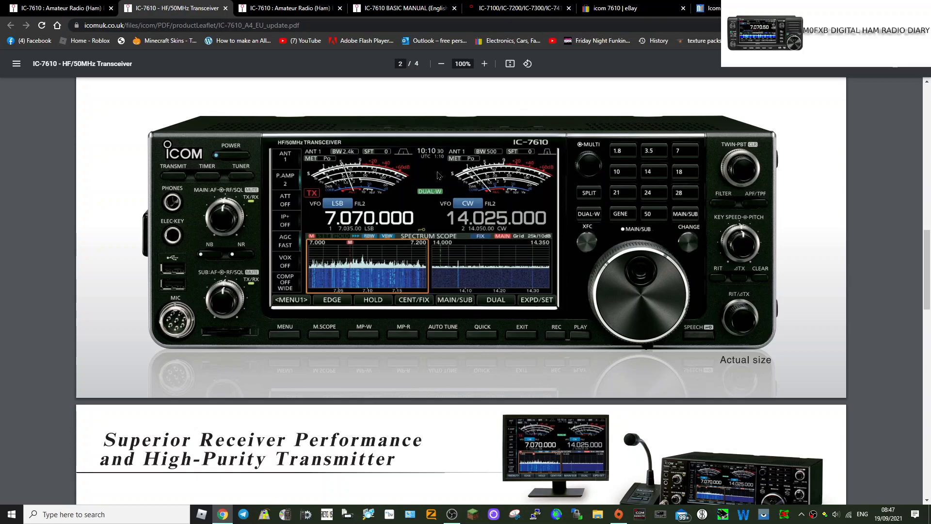
mouse_move(296, 190)
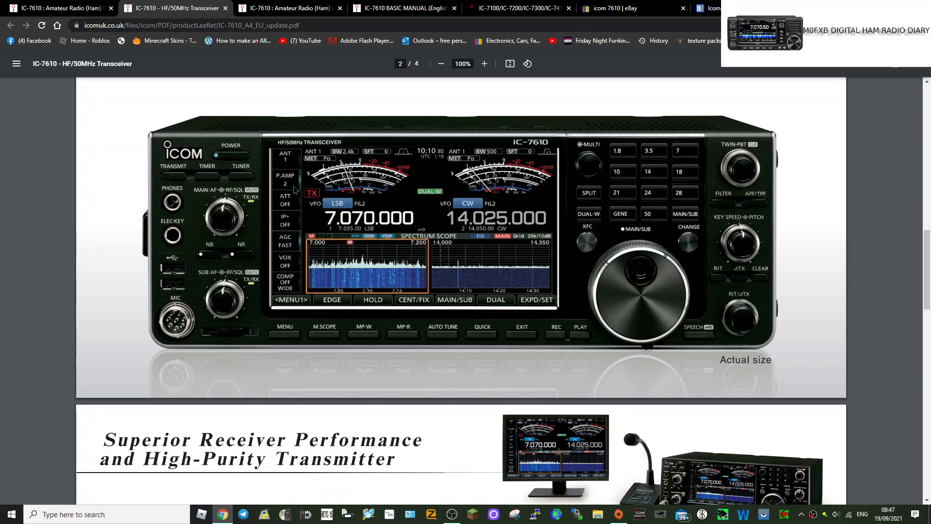
mouse_move(291, 257)
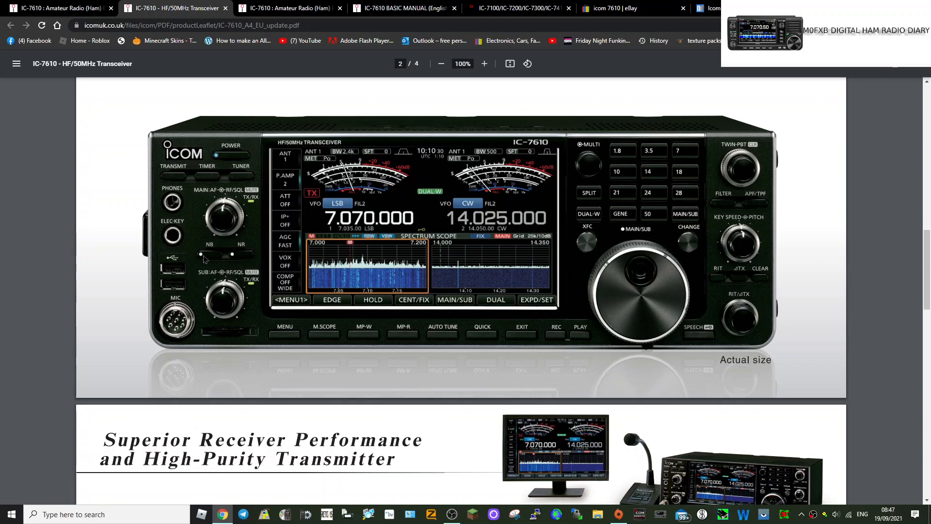
mouse_move(246, 183)
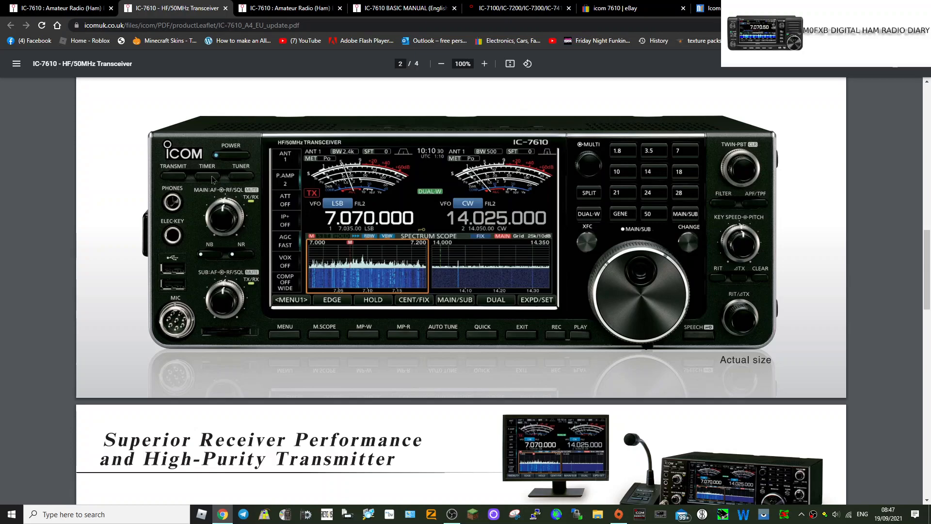
mouse_move(556, 243)
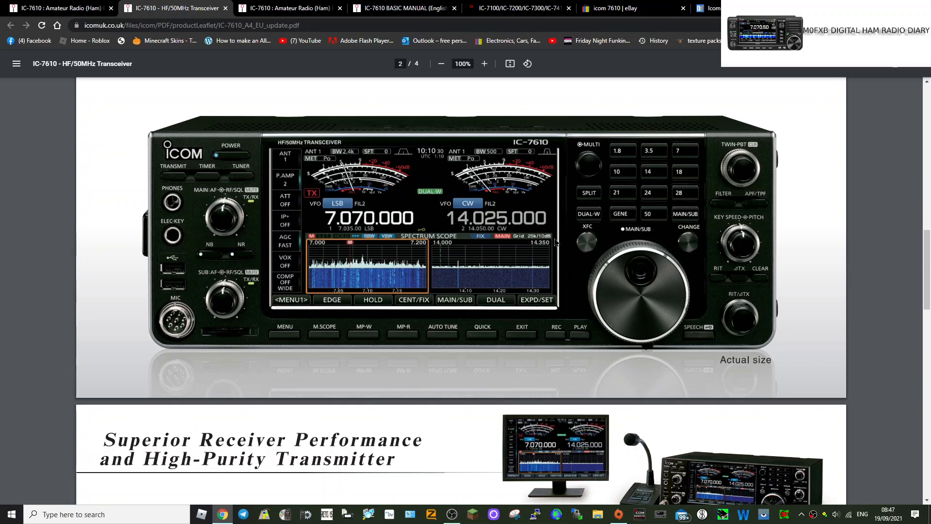
mouse_move(600, 280)
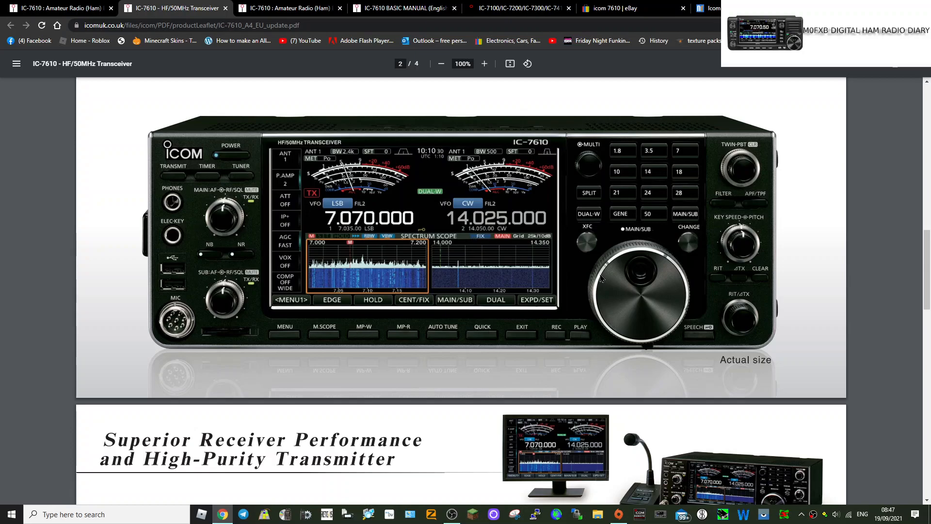
Scroll the leaflet down to page 3 of 4 covering receiver features
scroll("down", 3)
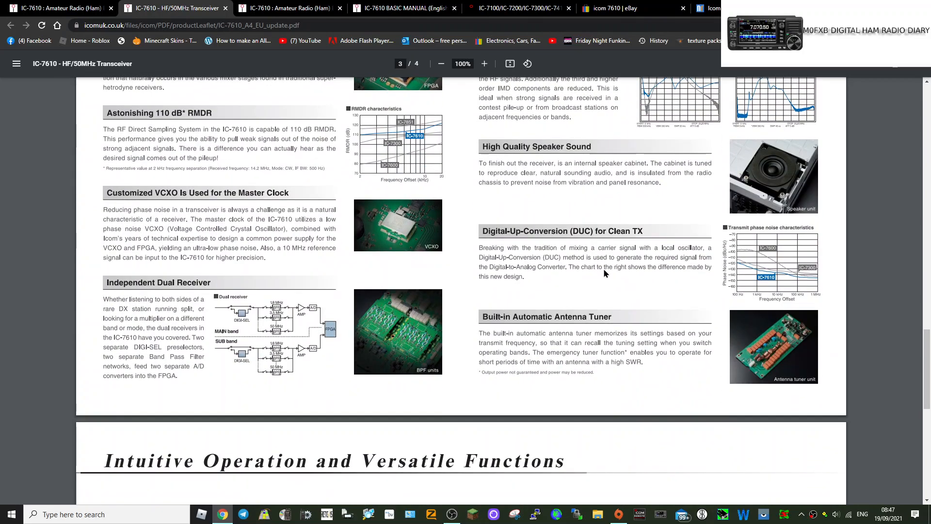
scroll("down", 3)
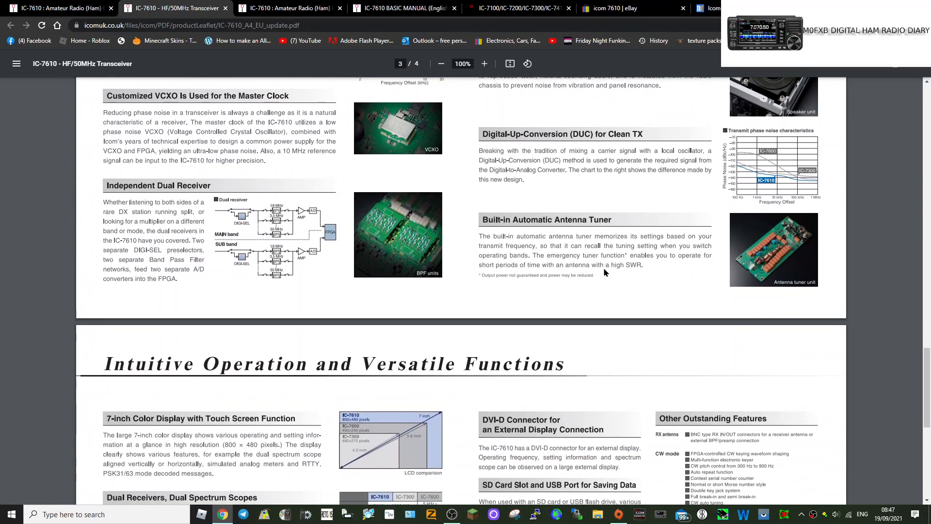
scroll("down", 3)
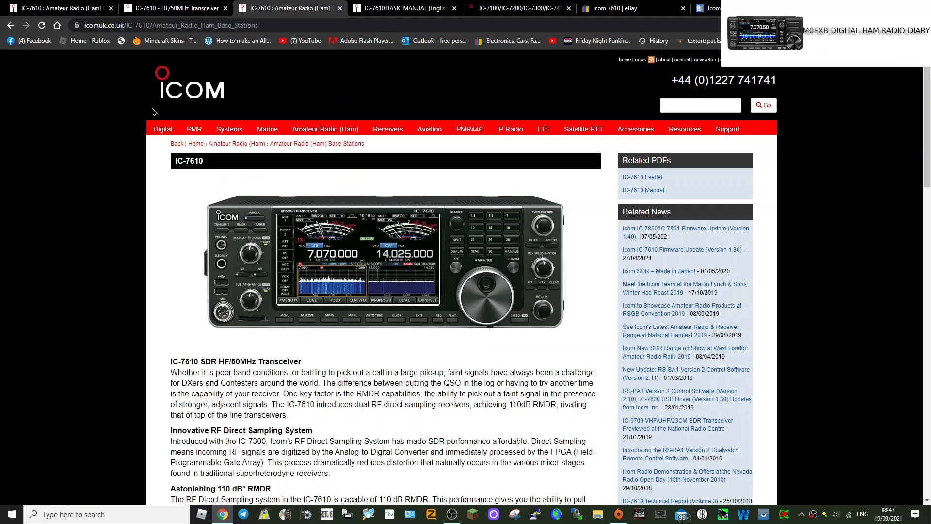
Read the Icom UK IC-7610 page down to technical report links and specifications
scroll("down", 3)
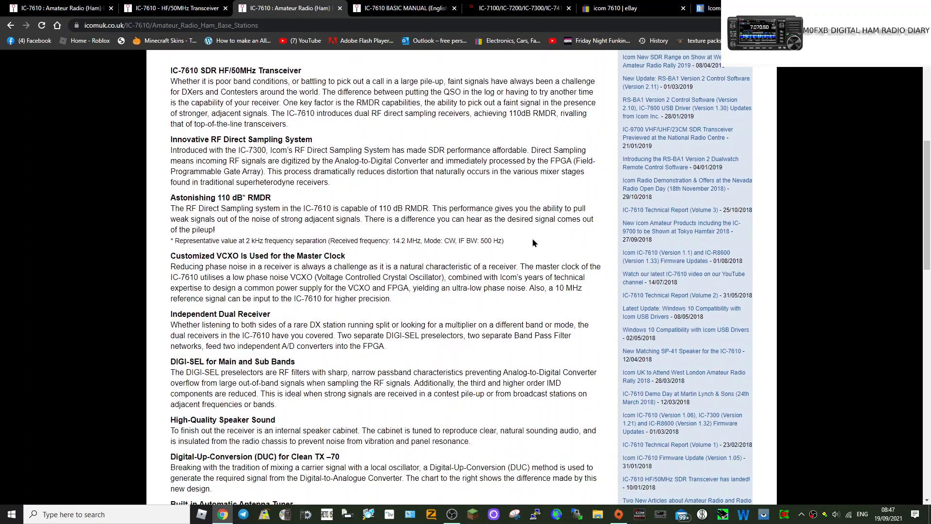
scroll("down", 3)
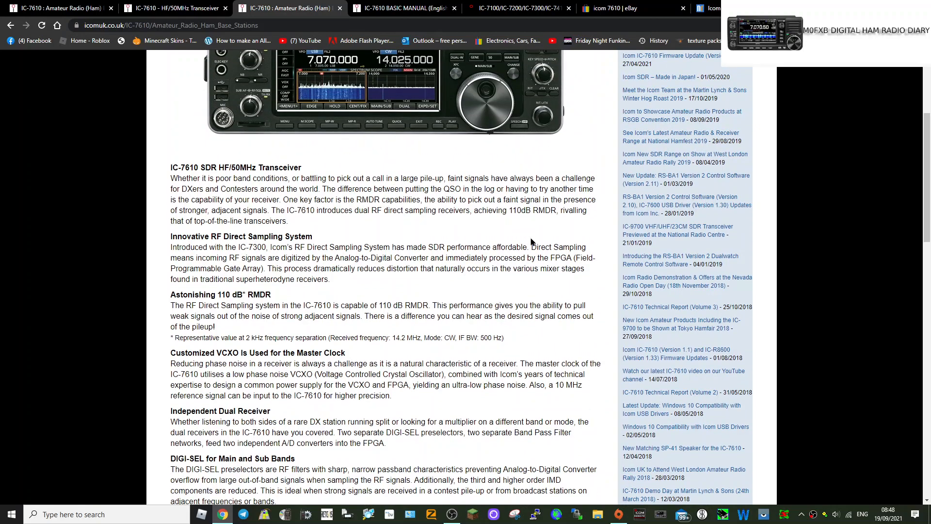
scroll("down", 3)
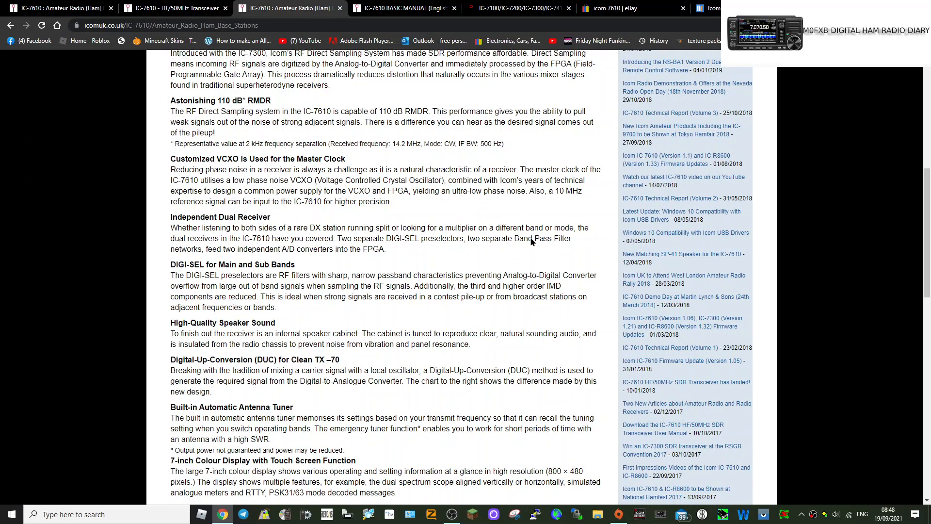
scroll("down", 3)
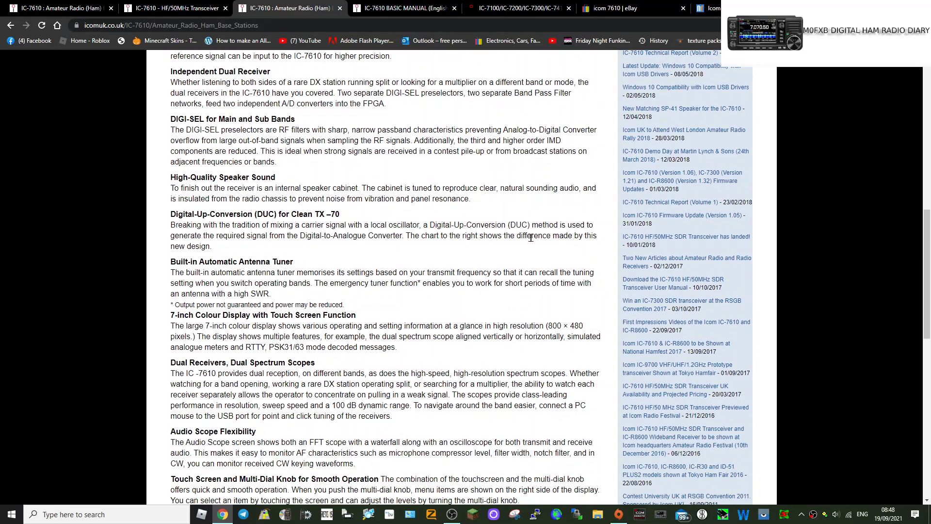
scroll("down", 3)
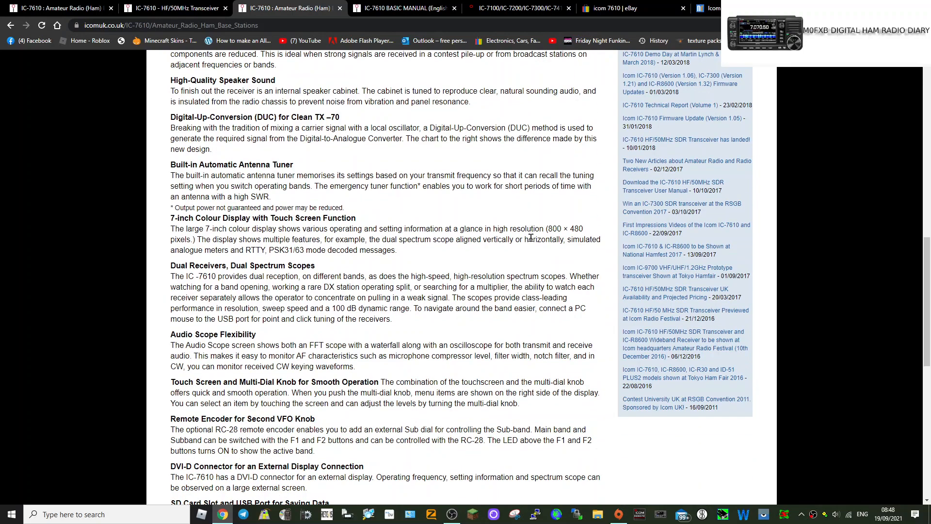
scroll("down", 3)
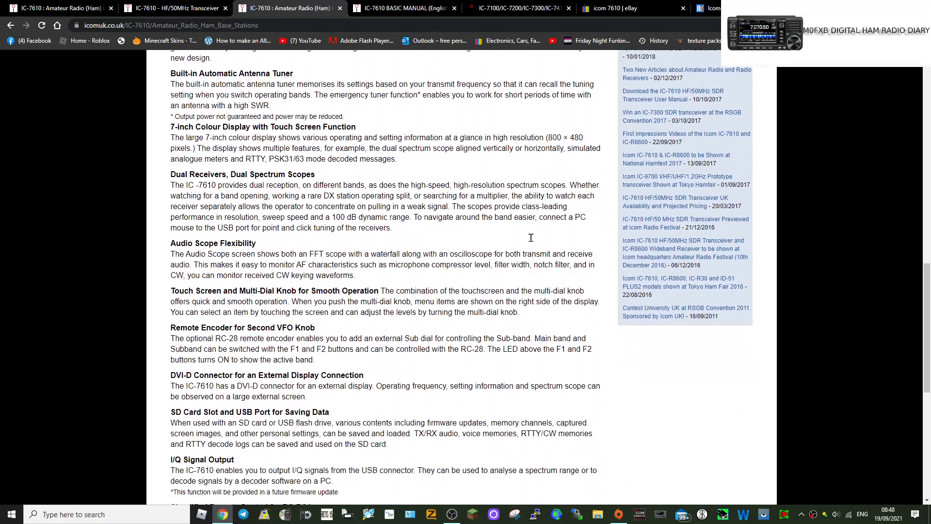
scroll("down", 3)
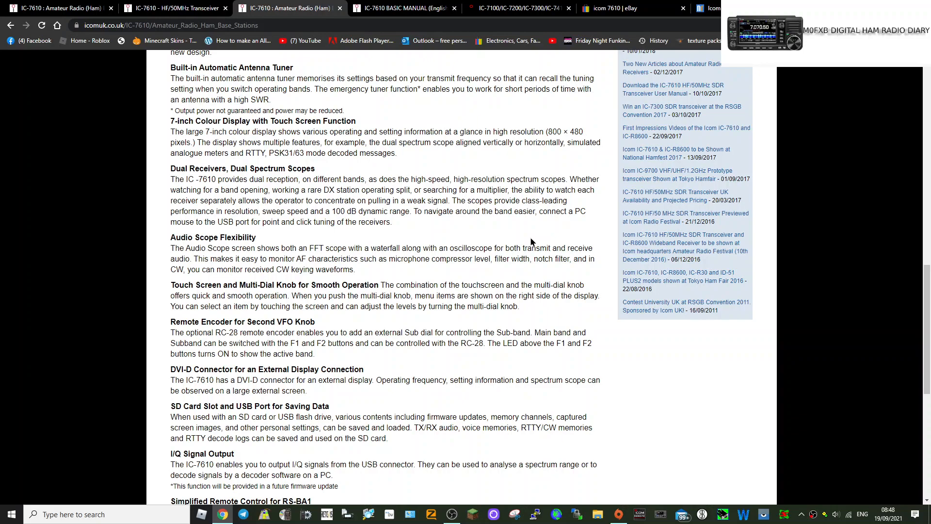
mouse_move(532, 203)
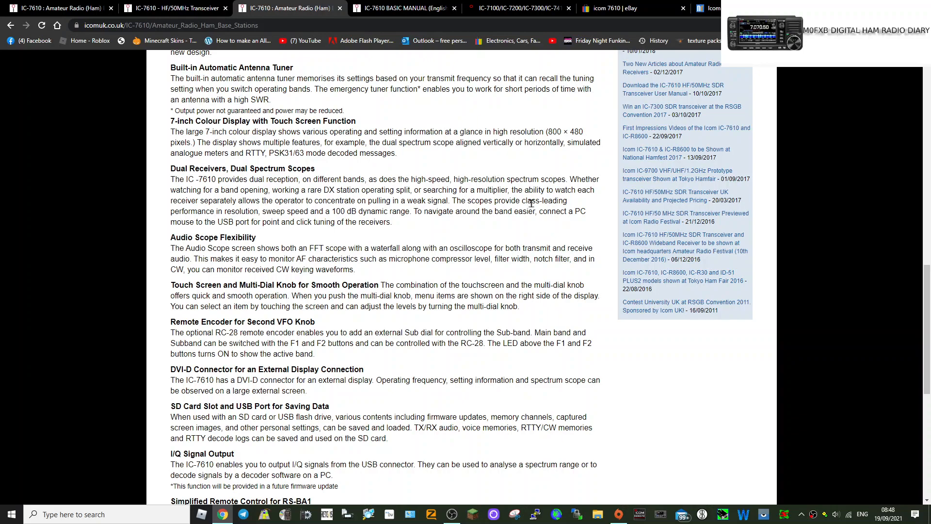
scroll("down", 3)
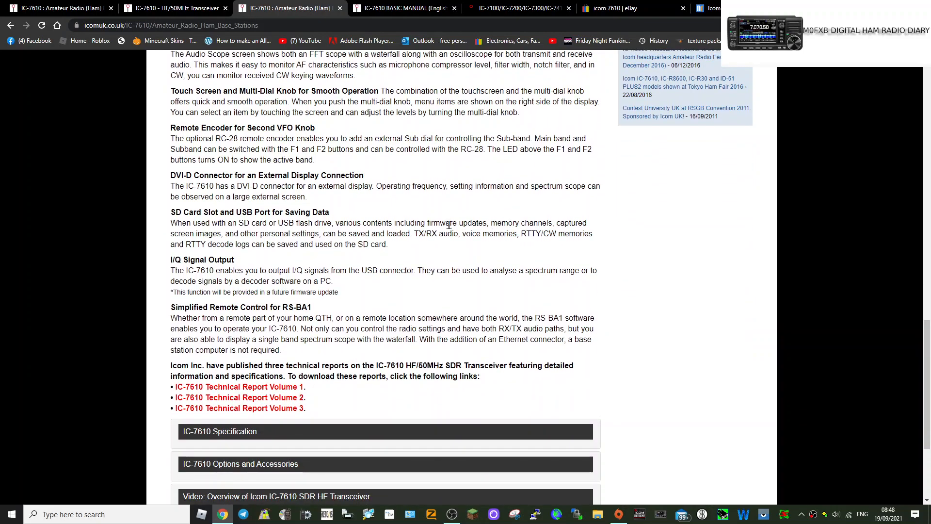
scroll("down", 3)
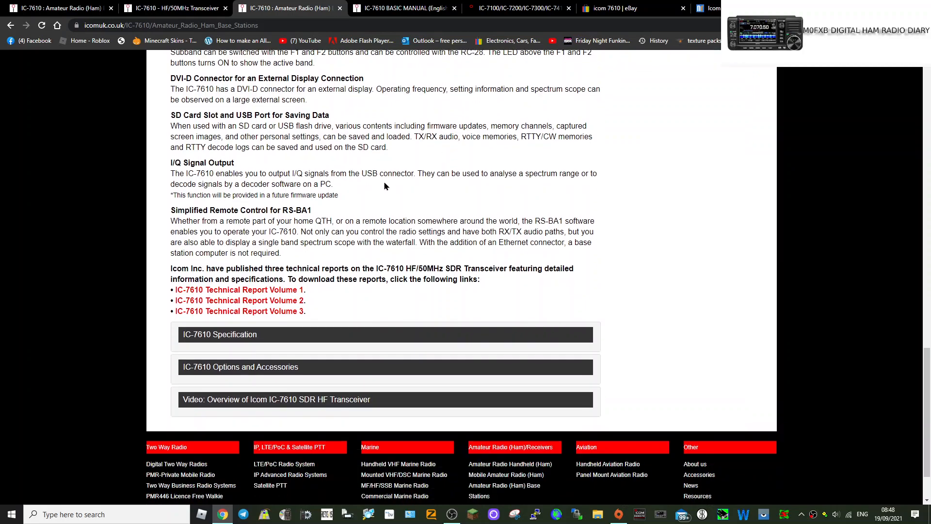
scroll("down", 3)
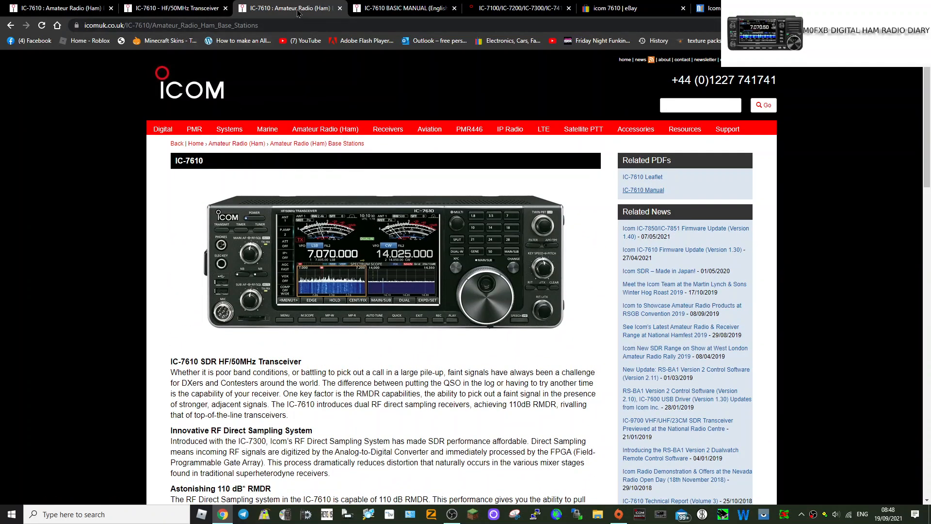
Scroll the IC-7610 Basic Manual past the rear panel connectors to the touch screen display
left_click(404, 9)
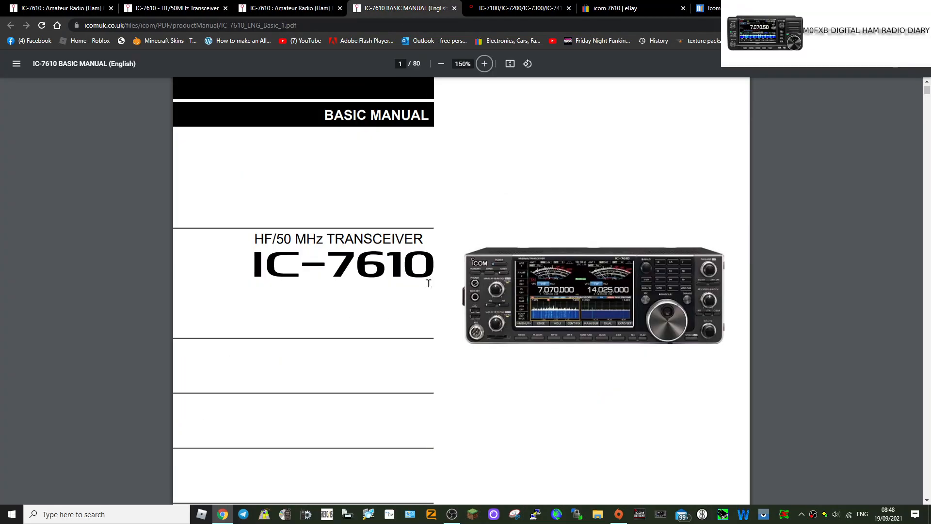
scroll("down", 3)
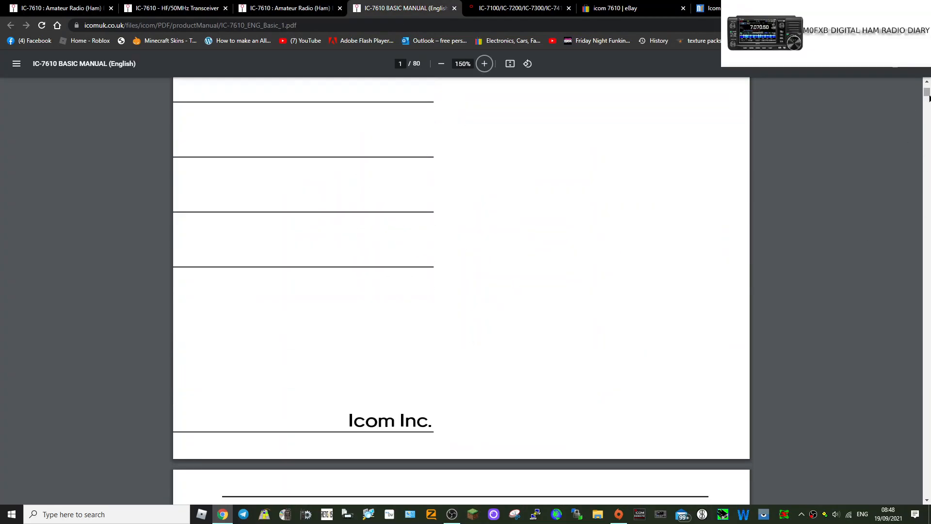
scroll("down", 3)
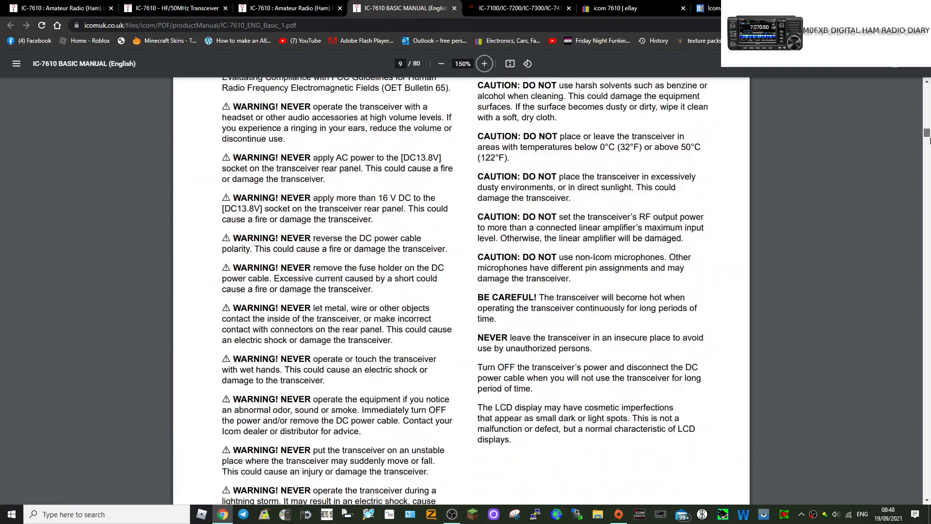
scroll("down", 3)
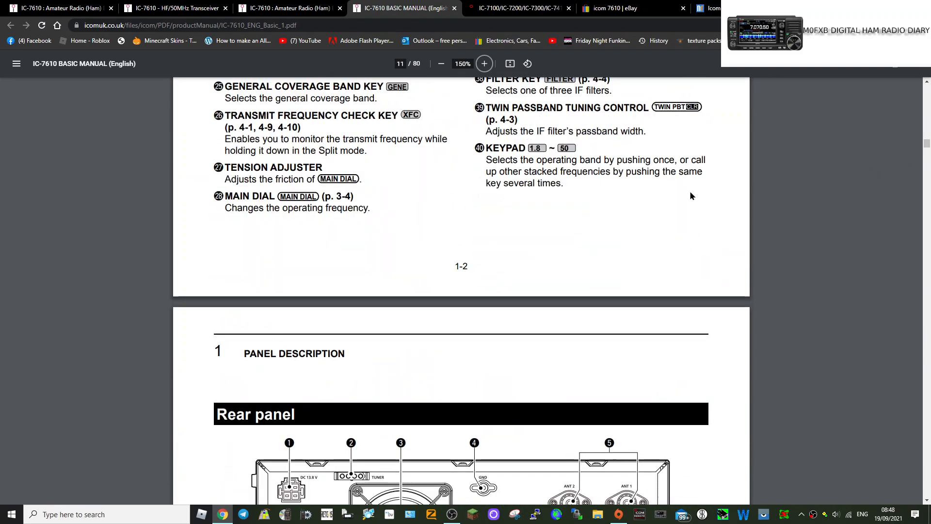
scroll("down", 3)
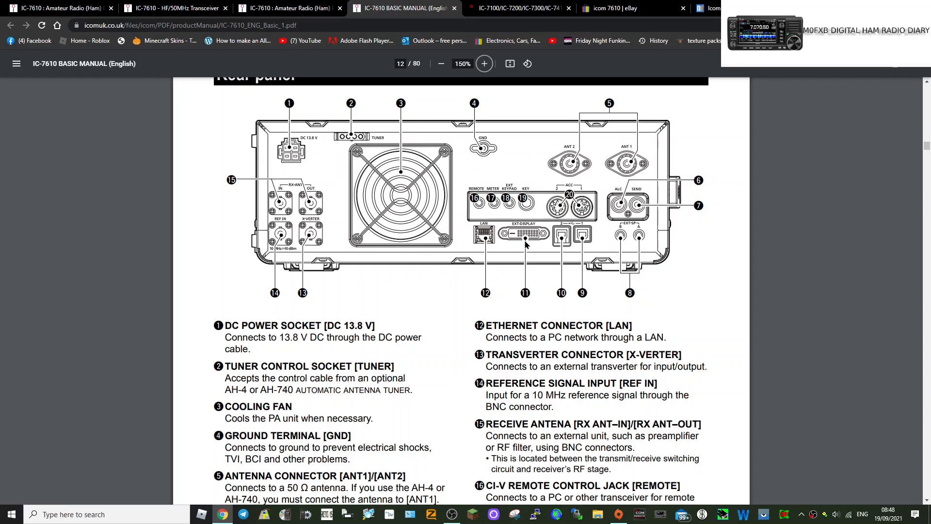
mouse_move(528, 241)
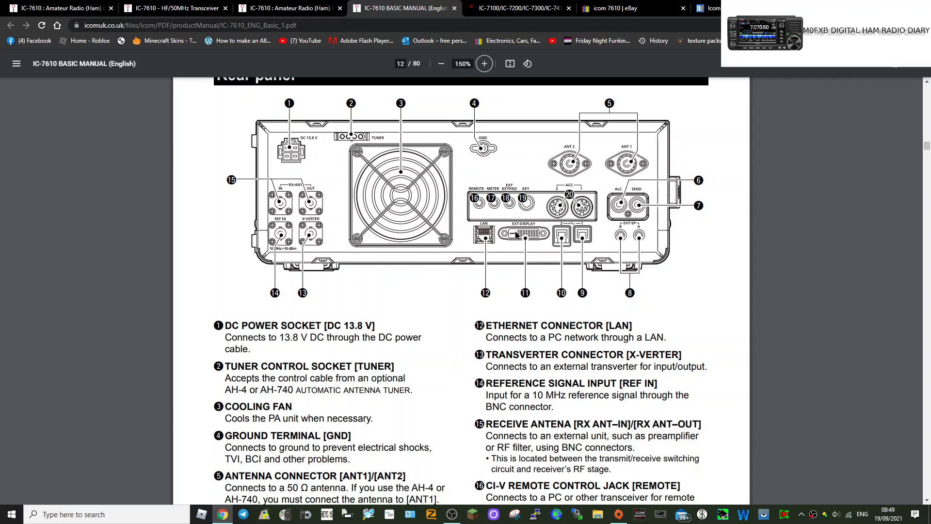
mouse_move(542, 278)
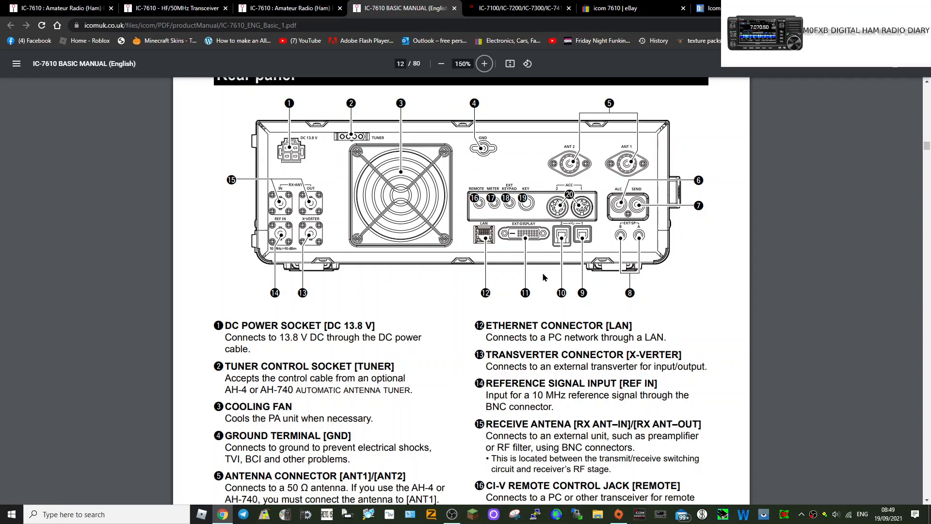
scroll("down", 3)
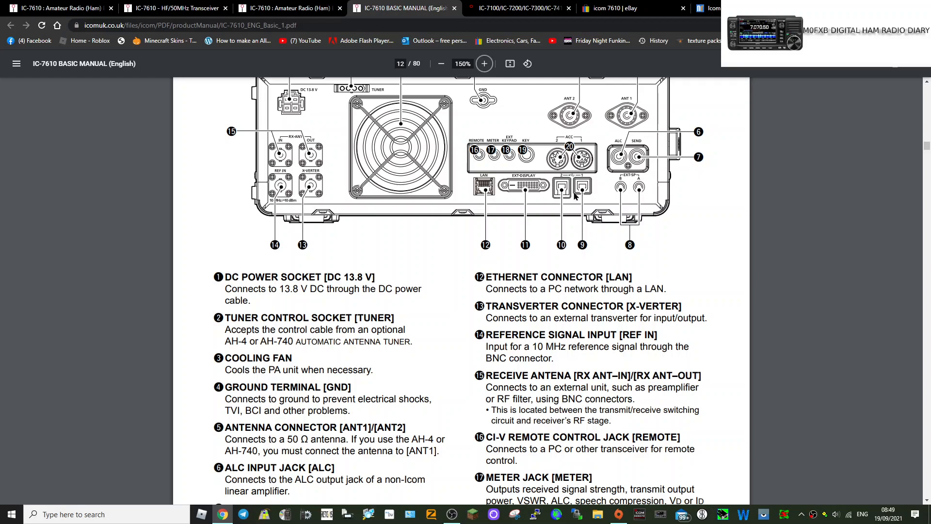
scroll("down", 3)
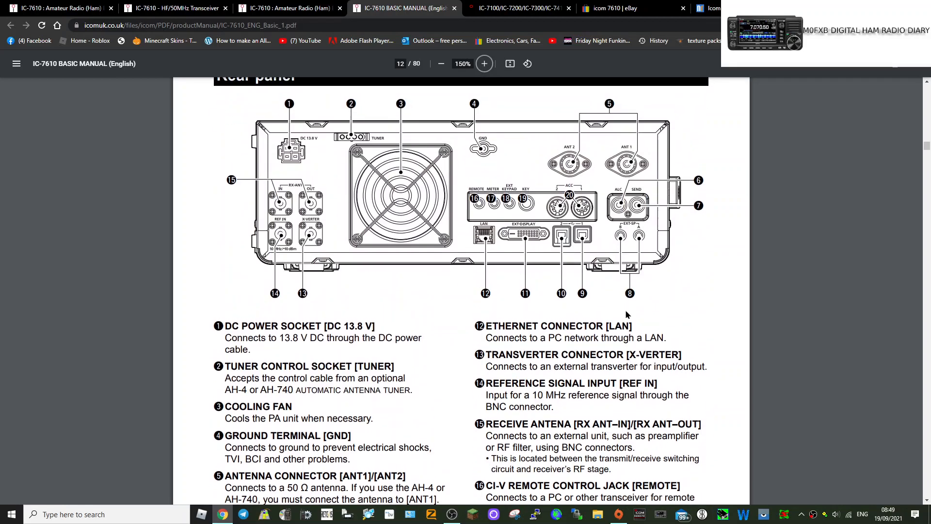
mouse_move(654, 267)
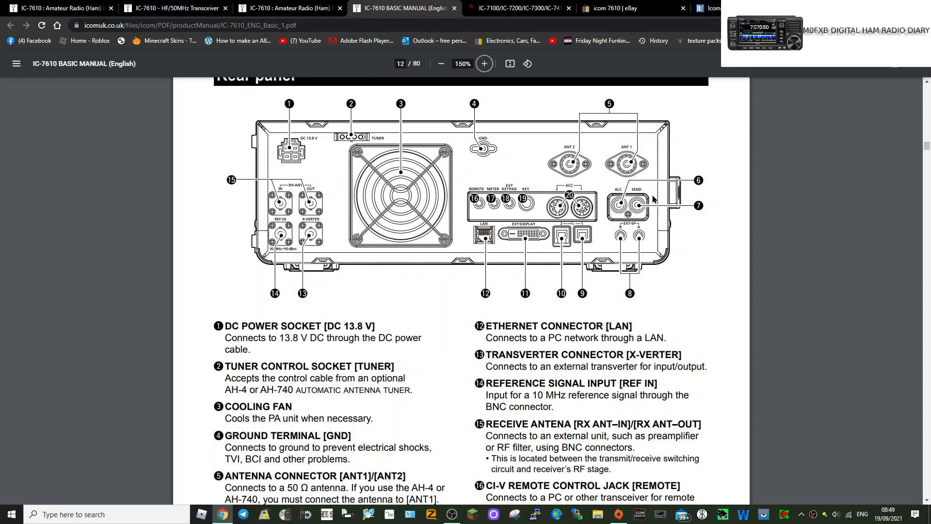
mouse_move(317, 135)
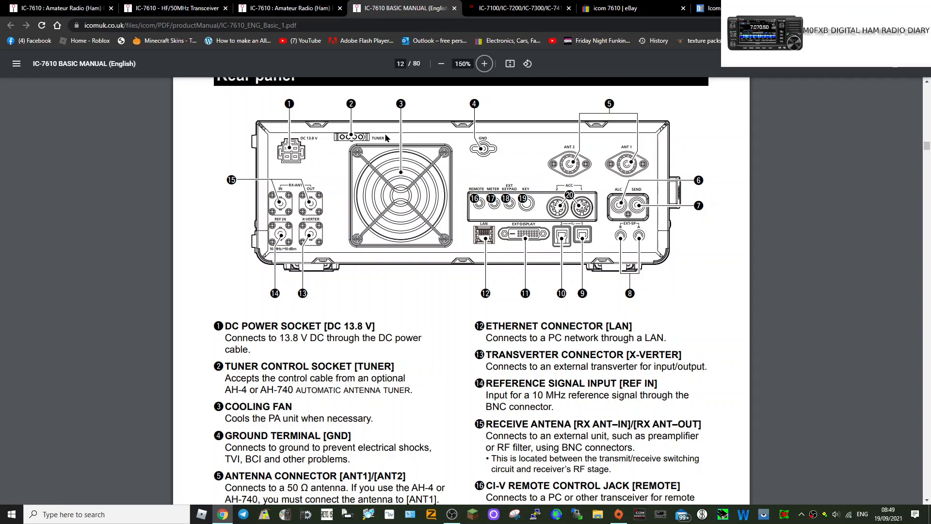
scroll("down", 3)
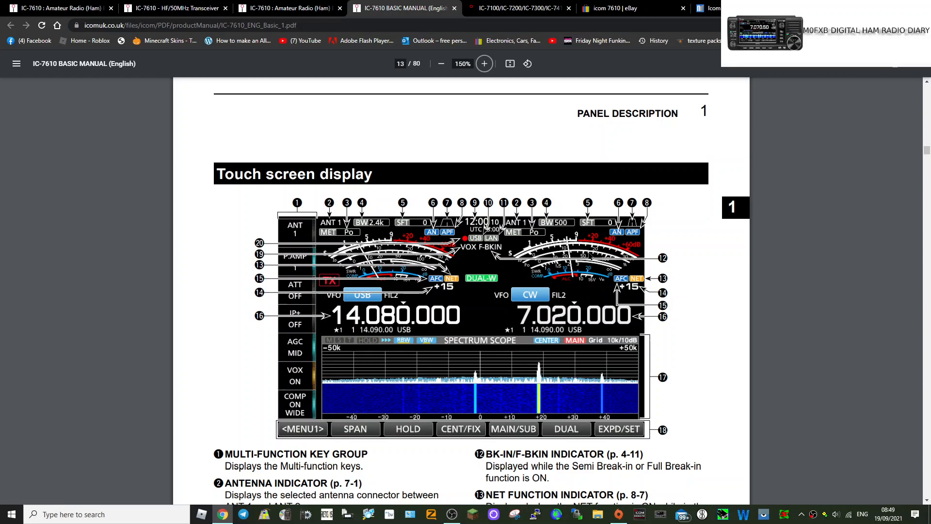
mouse_move(574, 297)
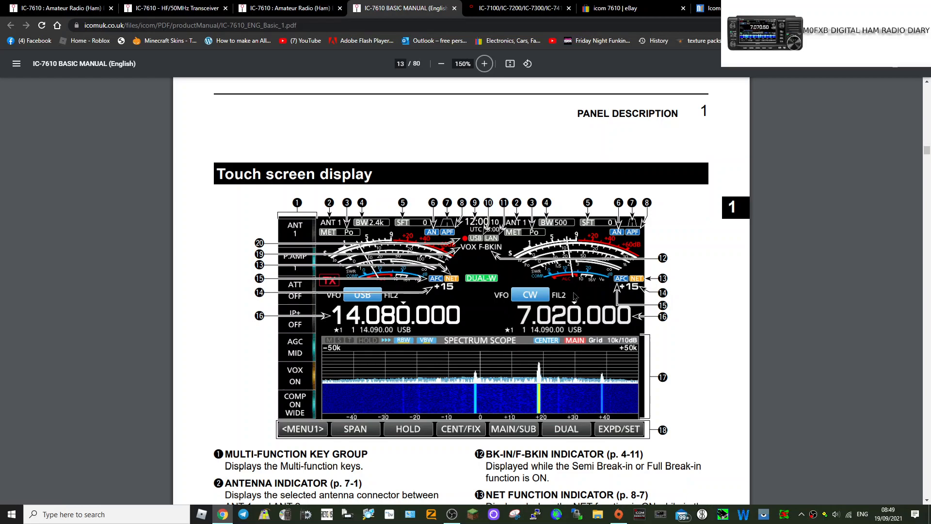
Scroll the manual past menu, keyboard, power supply and band pages to CW side tone
scroll("down", 3)
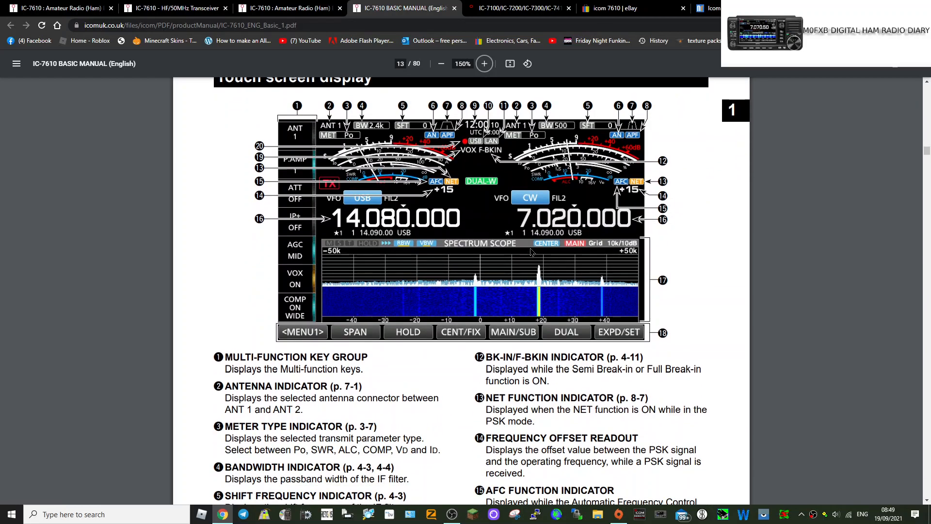
scroll("down", 3)
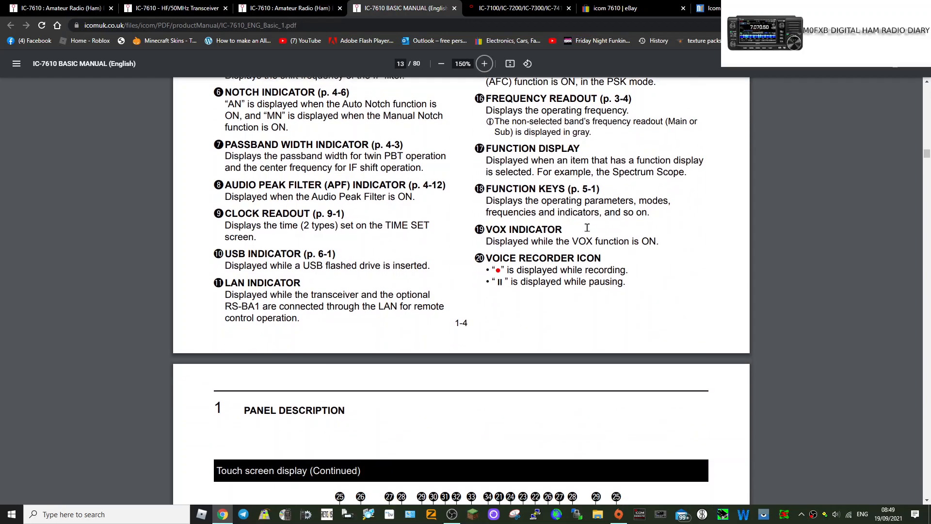
scroll("down", 3)
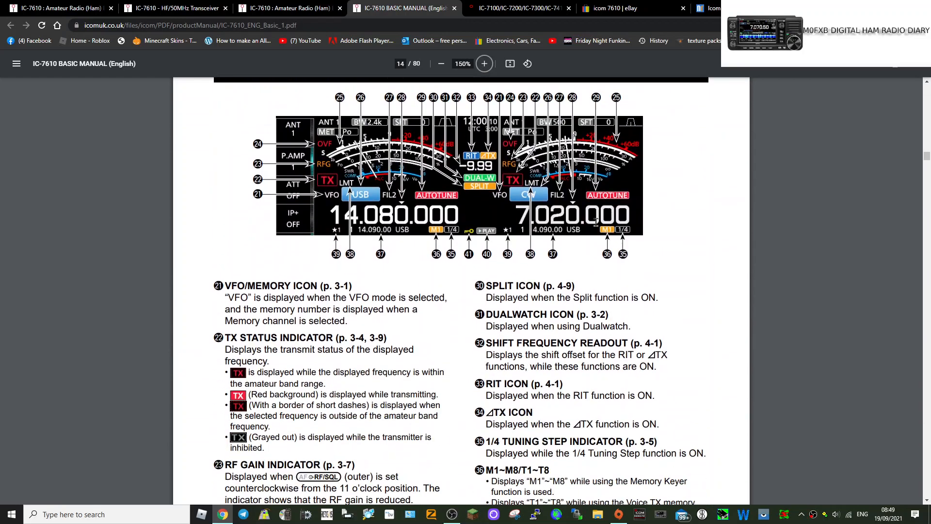
scroll("down", 3)
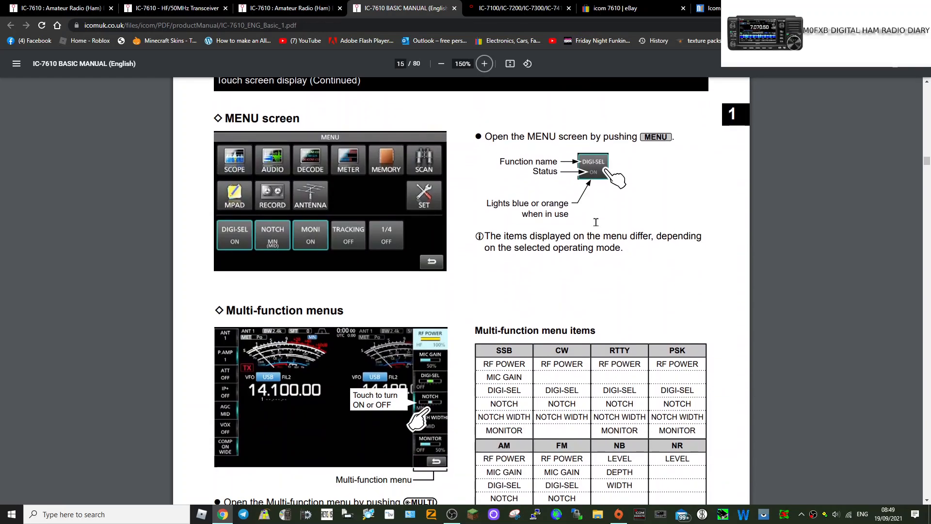
mouse_move(591, 226)
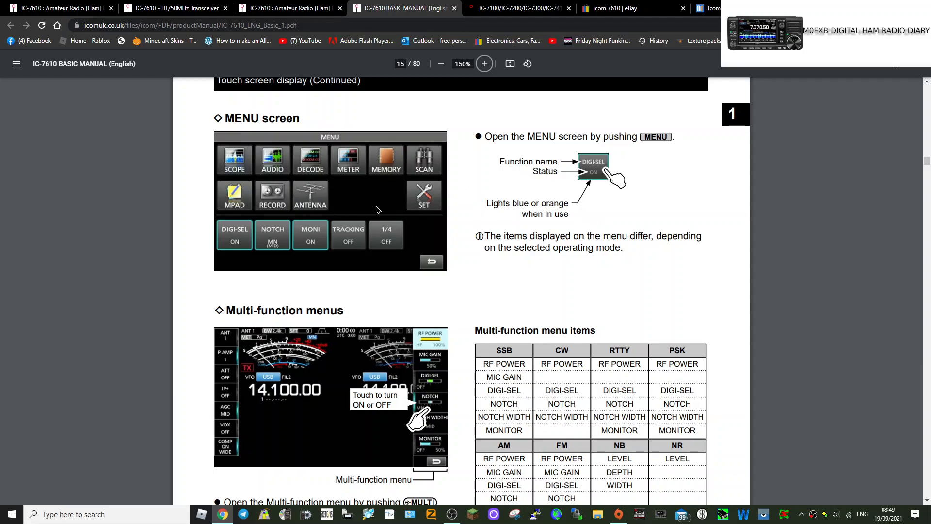
scroll("down", 3)
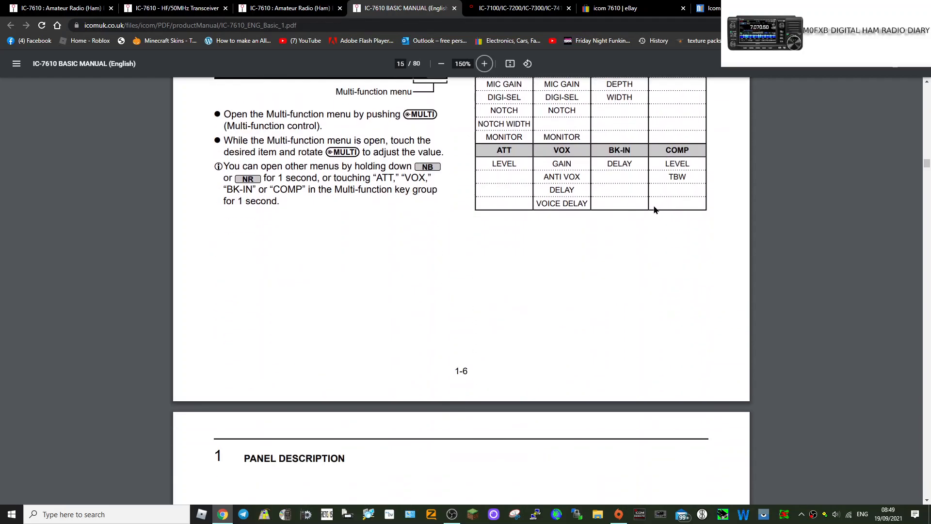
scroll("down", 3)
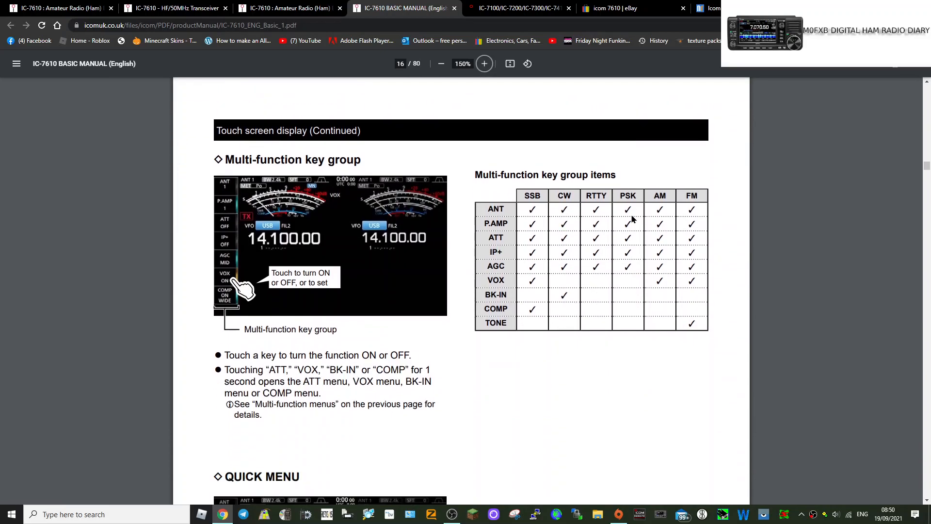
scroll("down", 3)
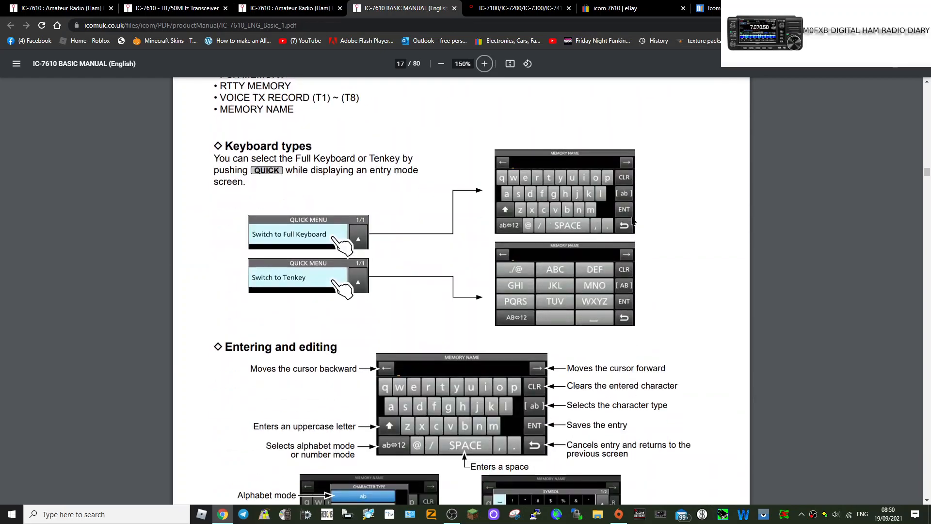
scroll("down", 3)
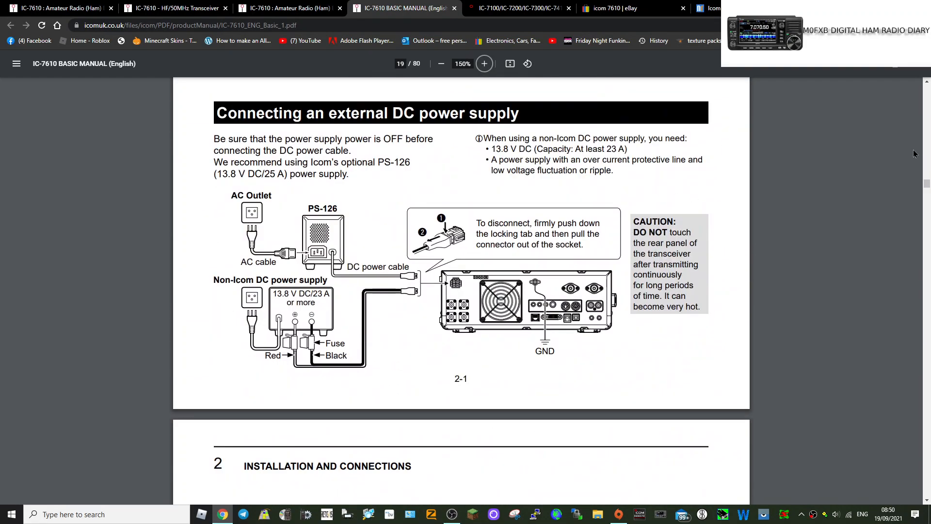
scroll("down", 3)
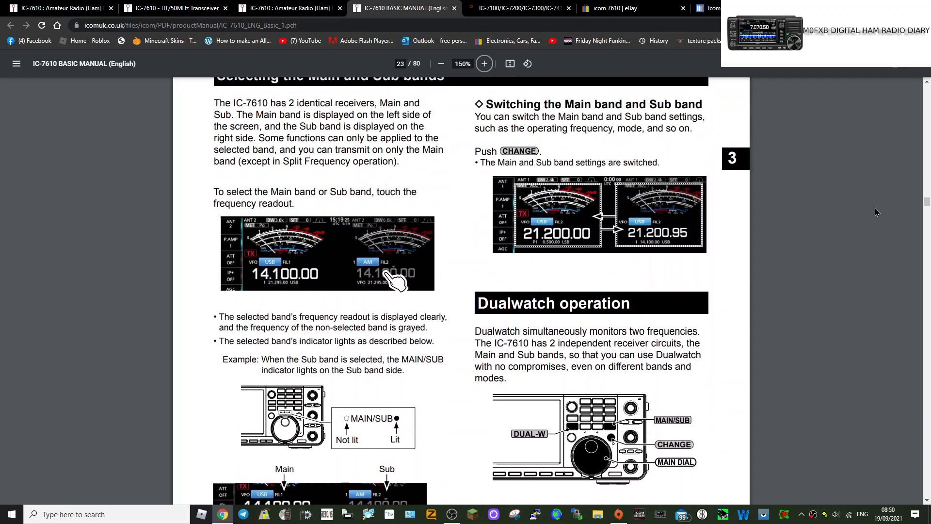
scroll("down", 3)
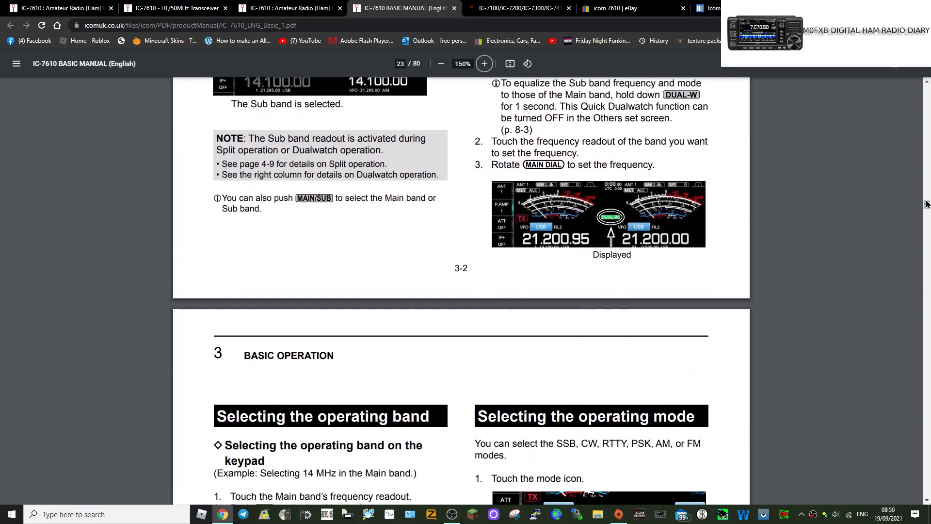
scroll("down", 3)
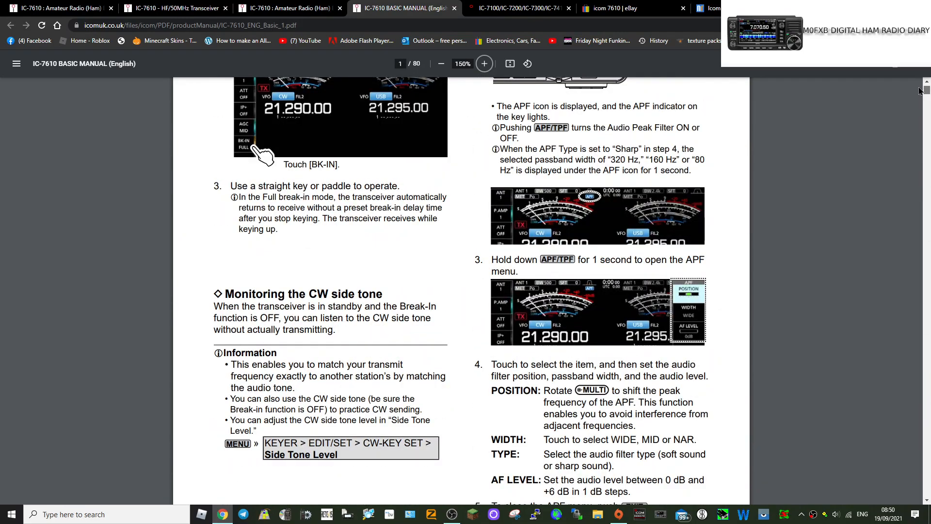
Skim Icom's USB driver download table, then view the Nevada Radio listing at £2,999.99
left_click(517, 9)
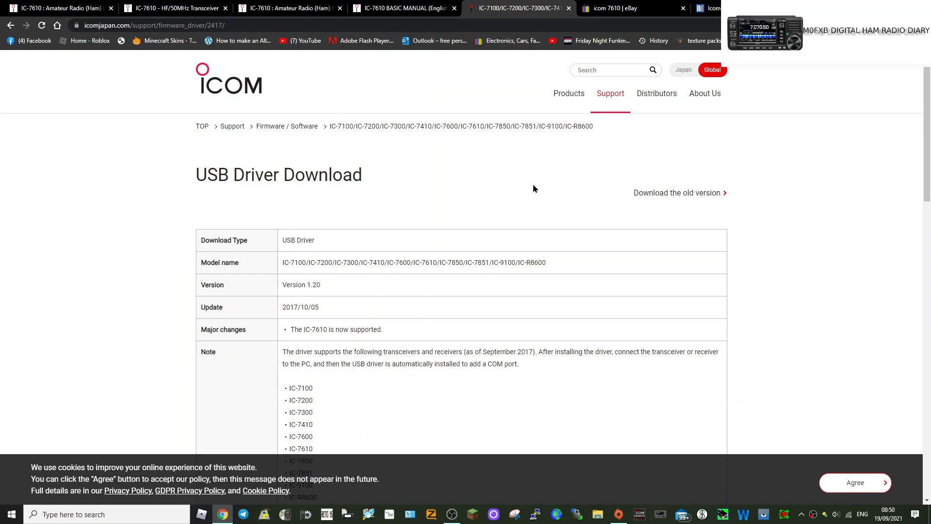
scroll("down", 3)
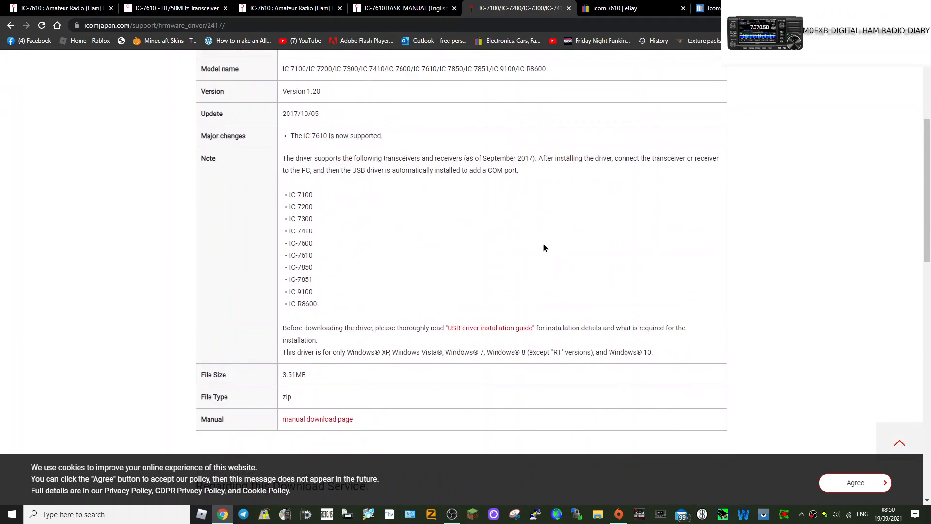
scroll("down", 3)
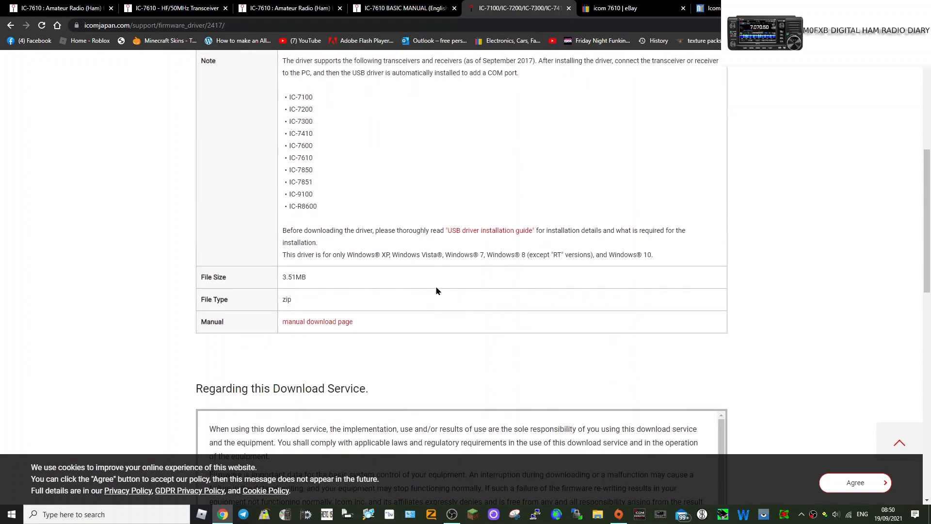
scroll("up", 3)
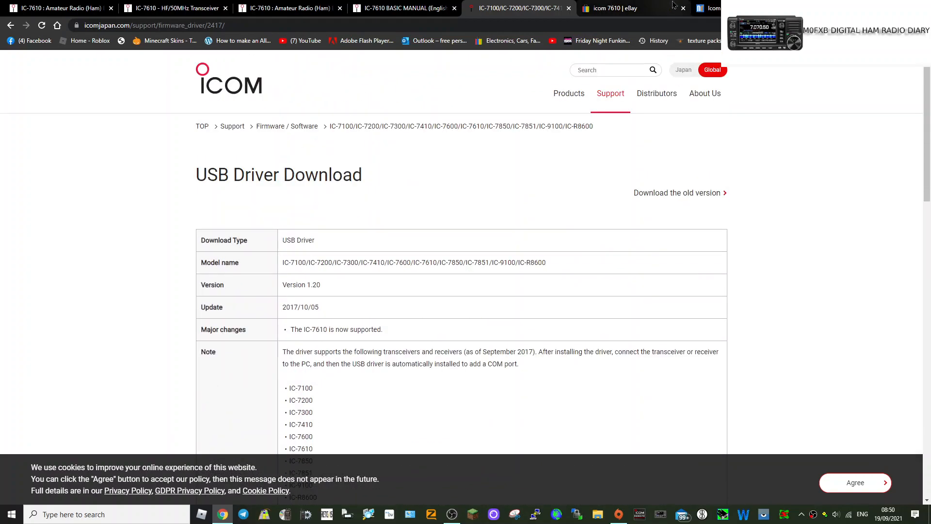
left_click(611, 8)
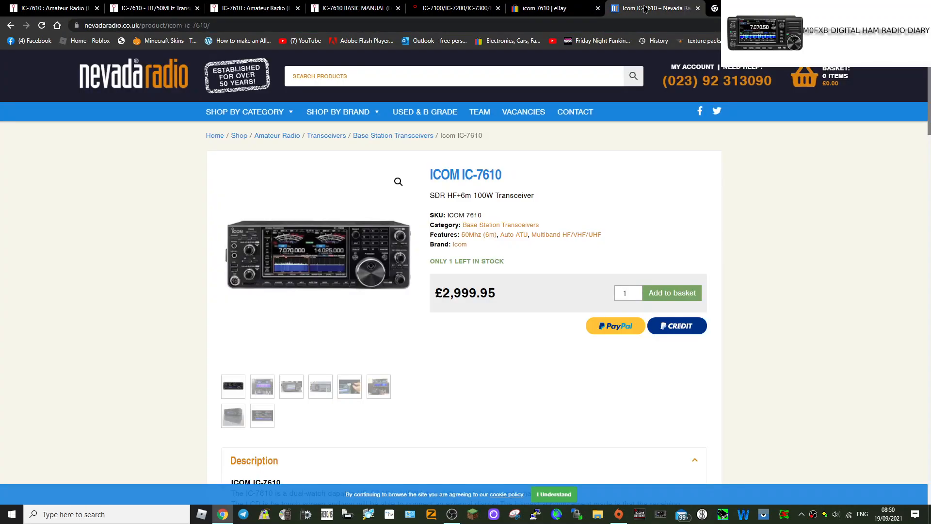
Return to the IC-7610 leaflet and scroll page 1 specifications and options to the Icom contacts
left_click(154, 8)
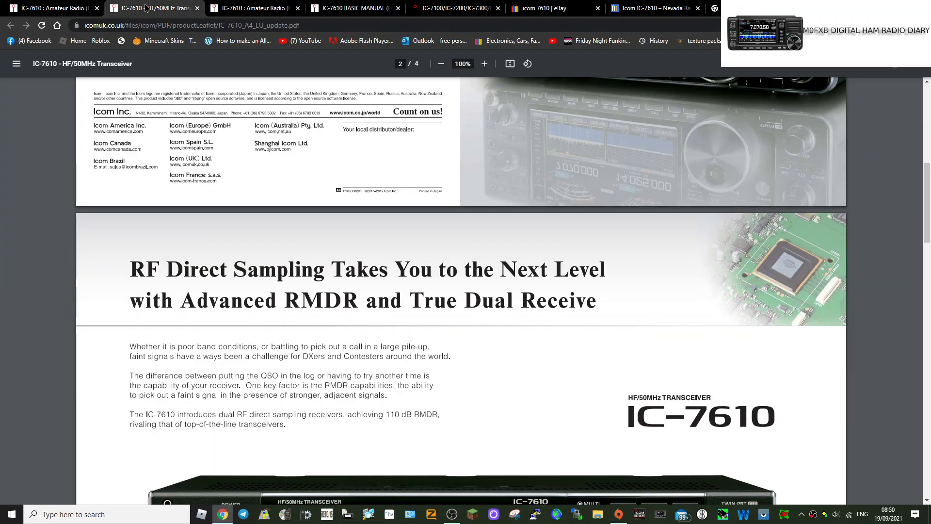
left_click(252, 7)
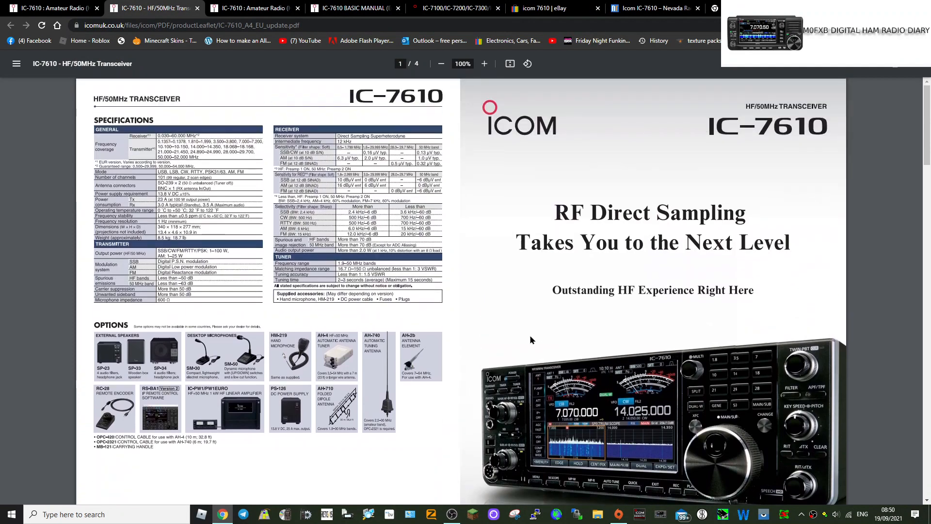
scroll("down", 3)
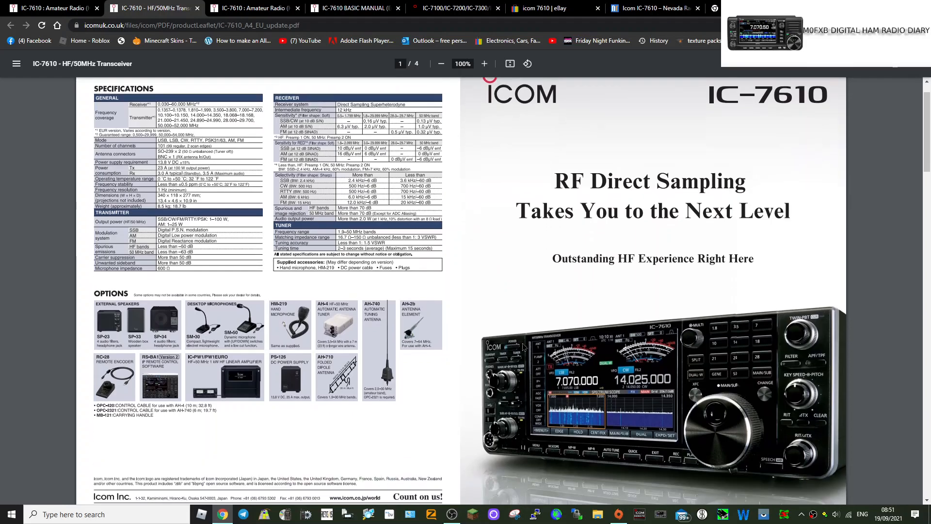
scroll("down", 3)
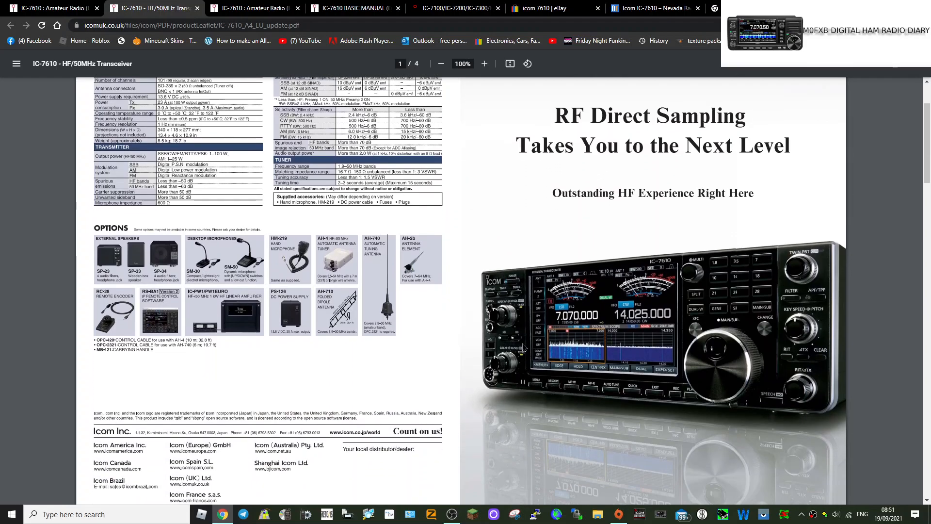